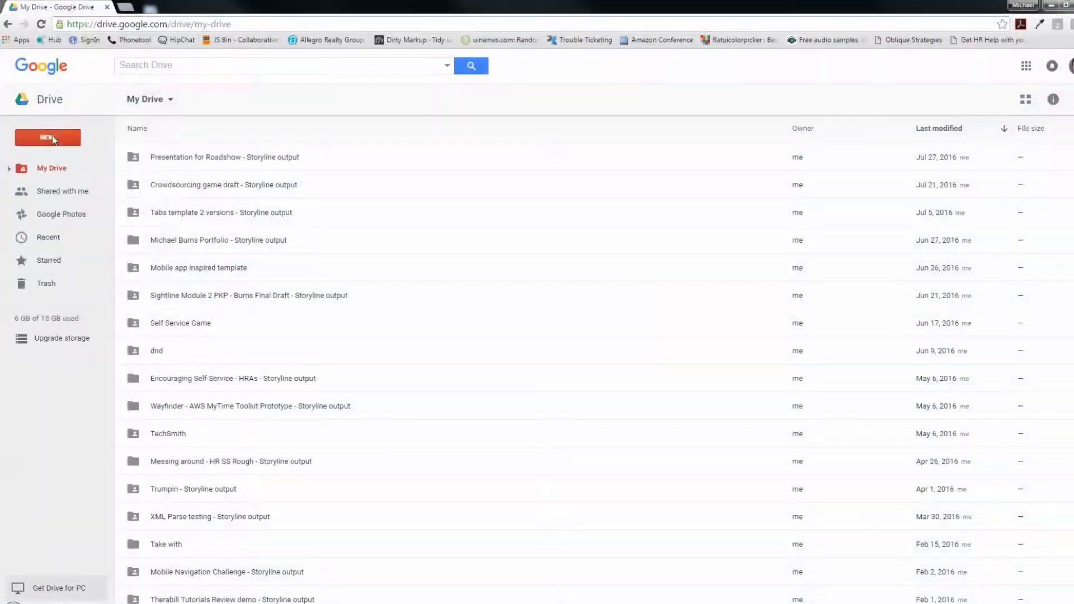
# Create a new blank Google Sheets spreadsheet from the Drive NEW menu.
pyautogui.click(47, 137)
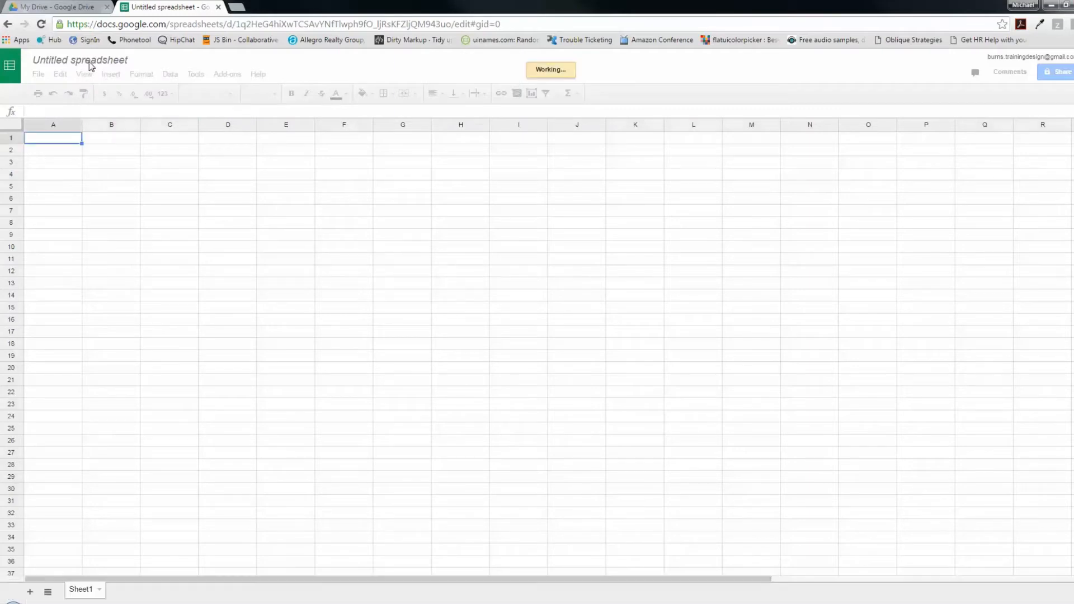
# Title the spreadsheet 'Awesome Storyline Variables!' and enter Timestamp as the A1 header.
pyautogui.click(79, 61)
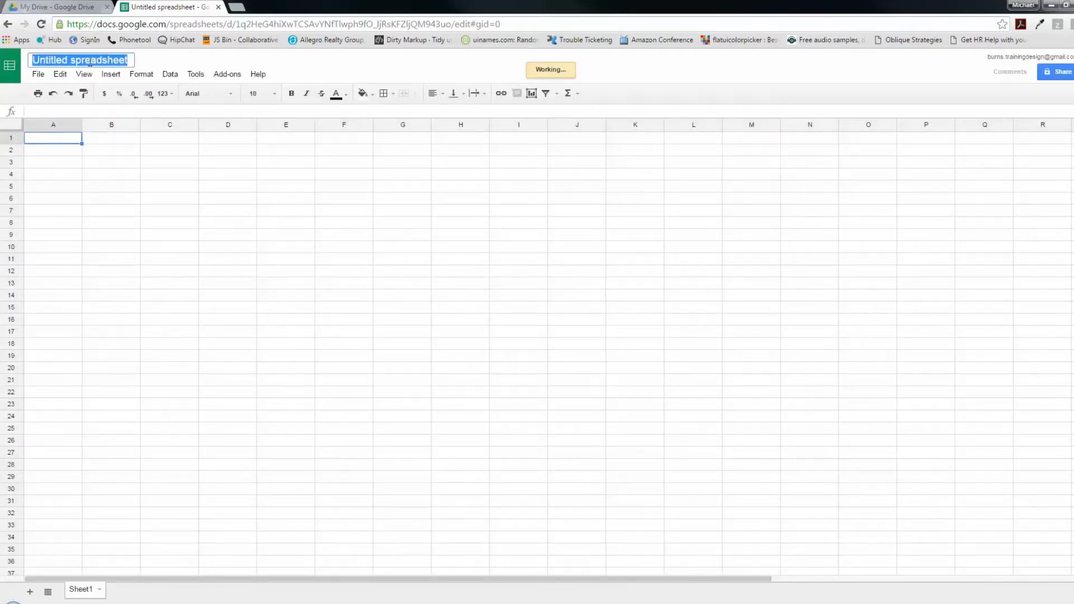
pyautogui.write('Awesome')
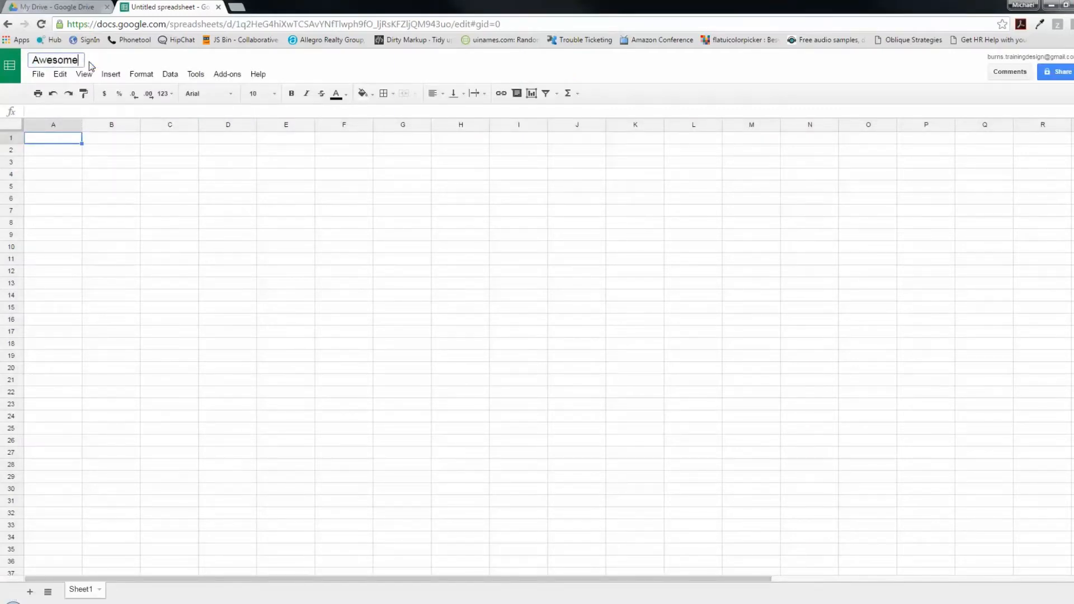
pyautogui.write('Storyline Variables!')
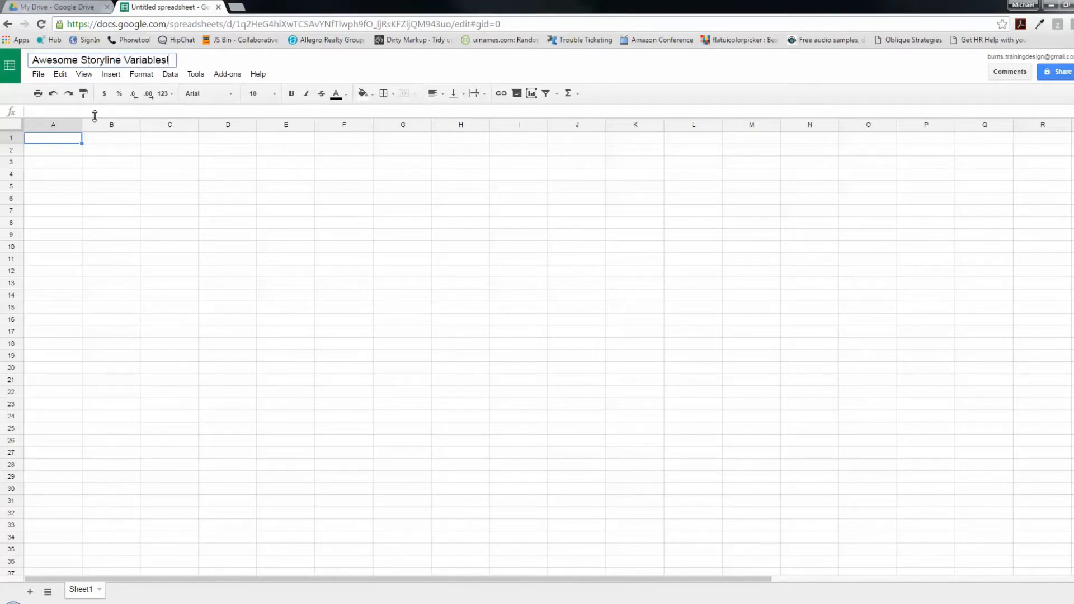
pyautogui.write('T')
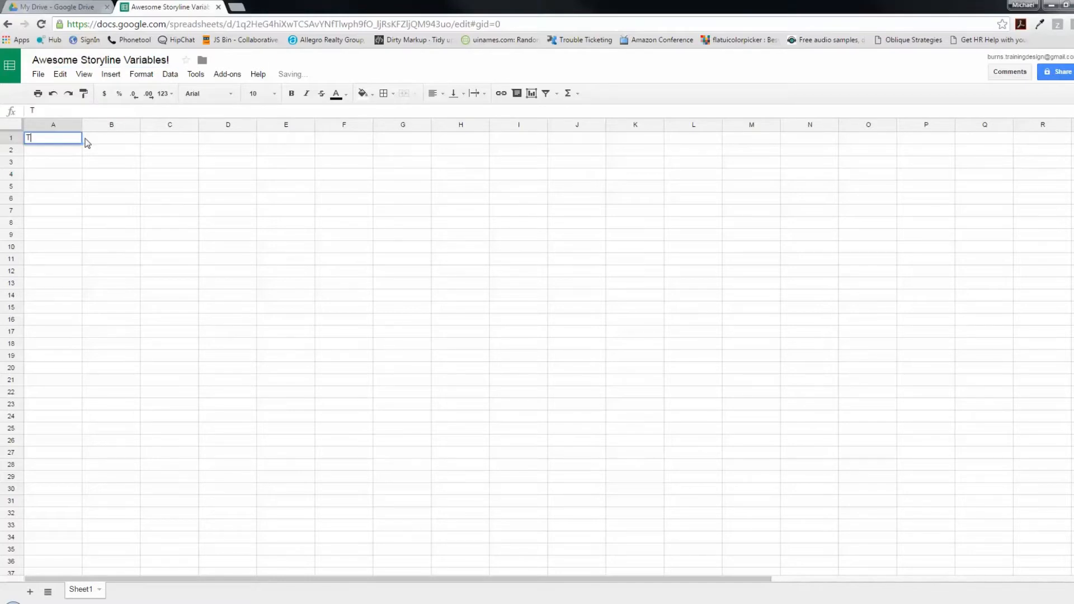
pyautogui.write('Timestamp')
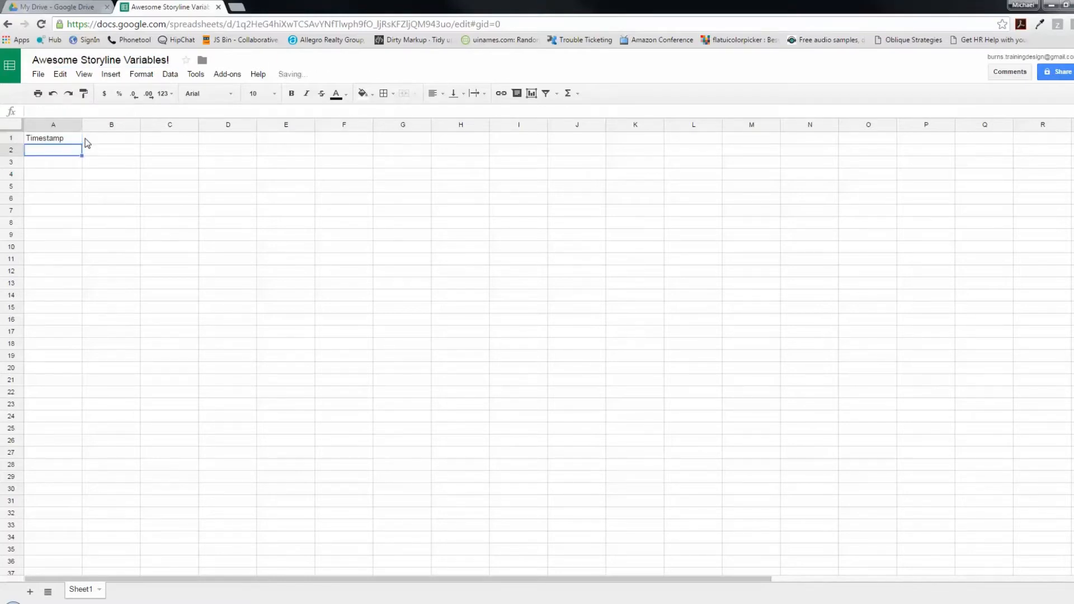
pyautogui.moveTo(94, 142)
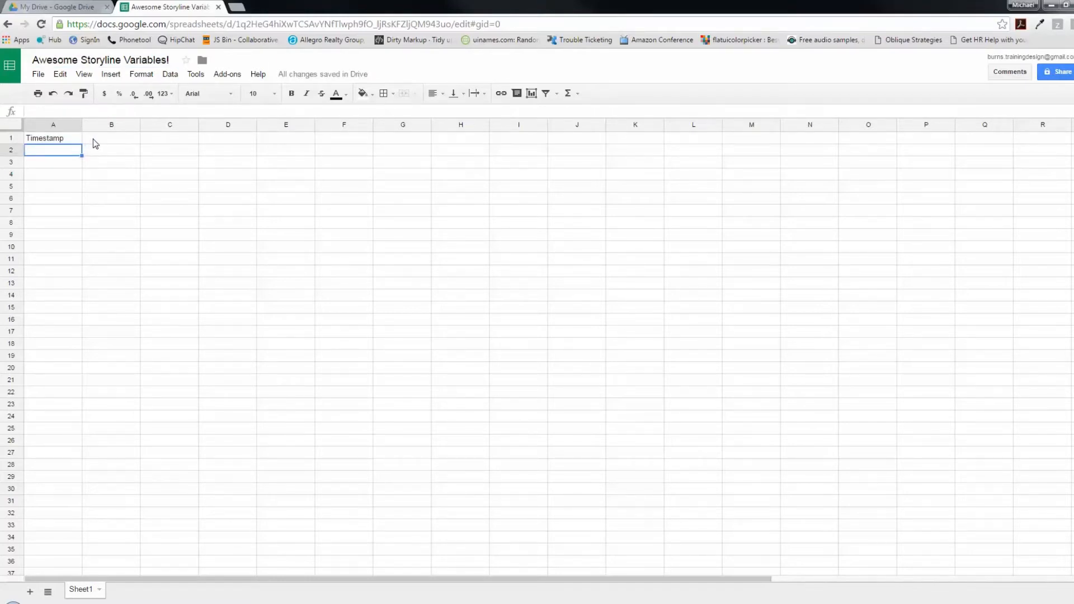
# Add the 'Put your Storyline variables…' note in B1 and rename the sheet Data.
pyautogui.click(110, 138)
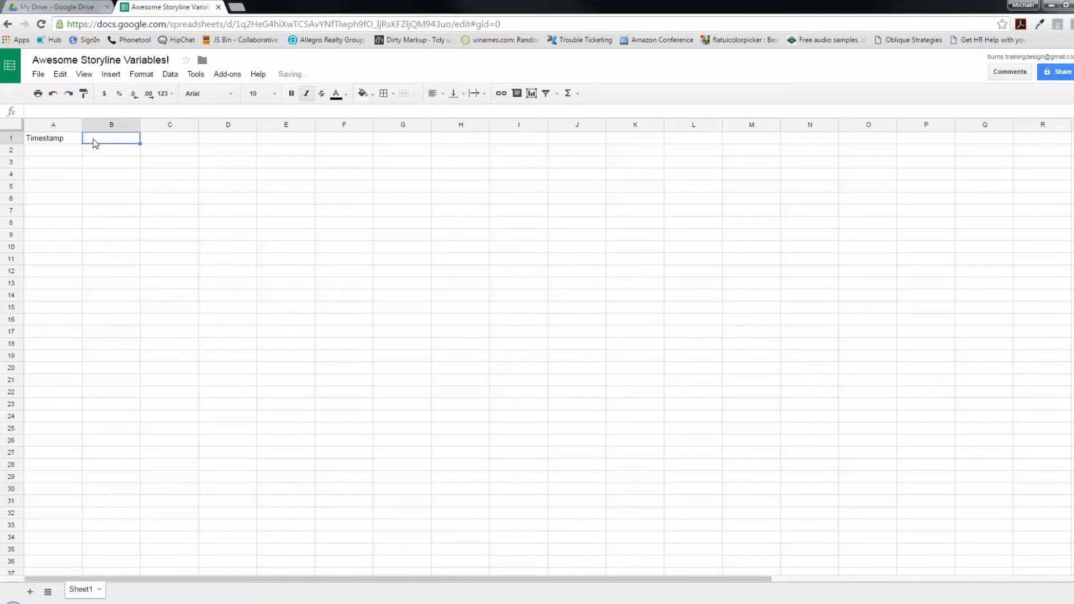
pyautogui.write('Put your Storyline variables h')
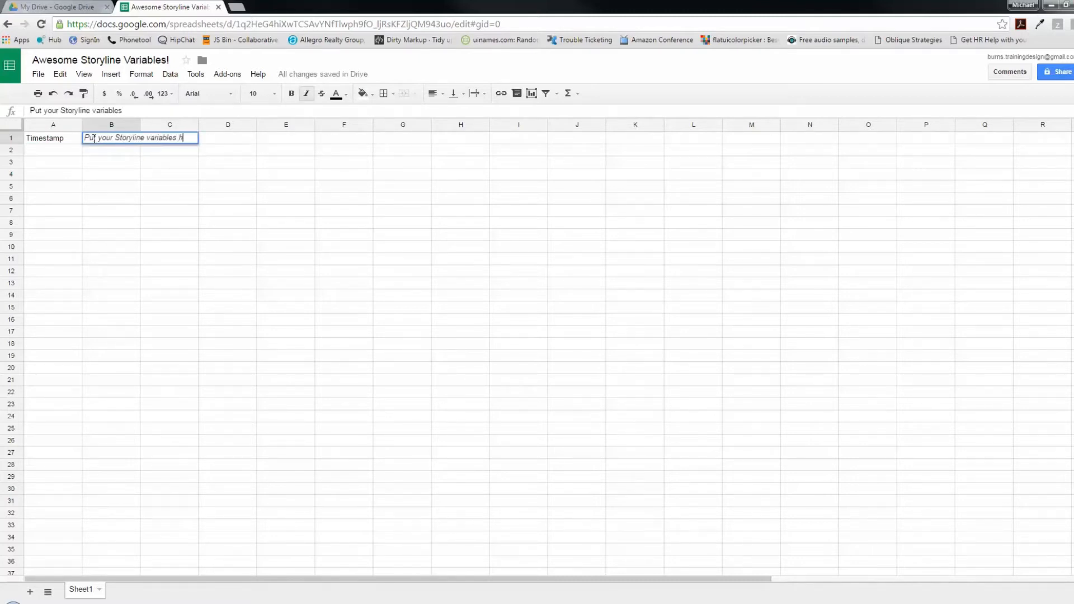
pyautogui.write('in these columns')
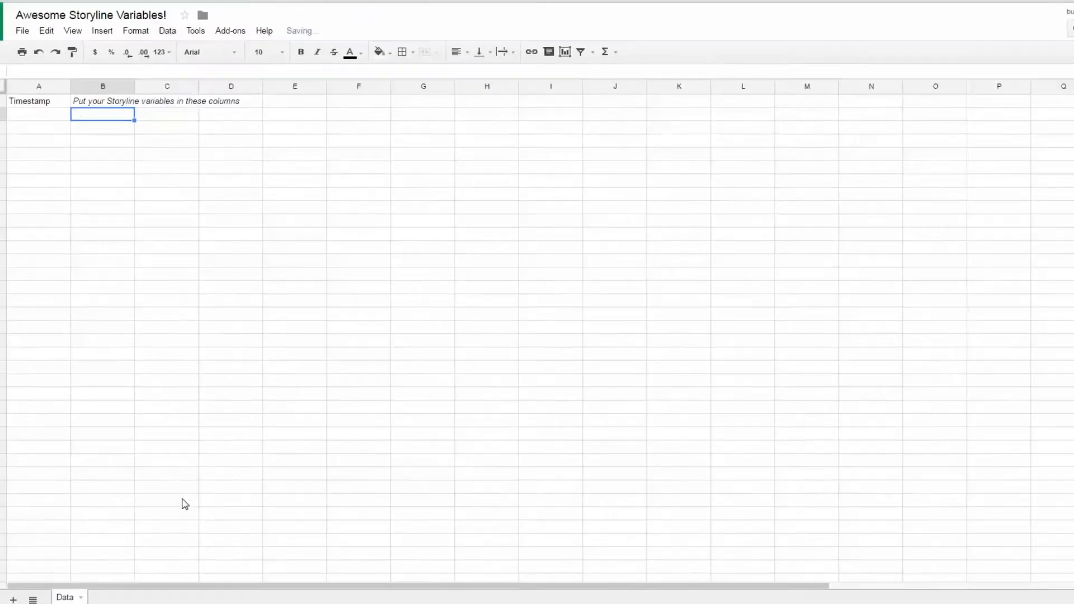
# Open the Script editor from Tools, paste the handleResponse/setup code, and name the project Post!
pyautogui.click(195, 74)
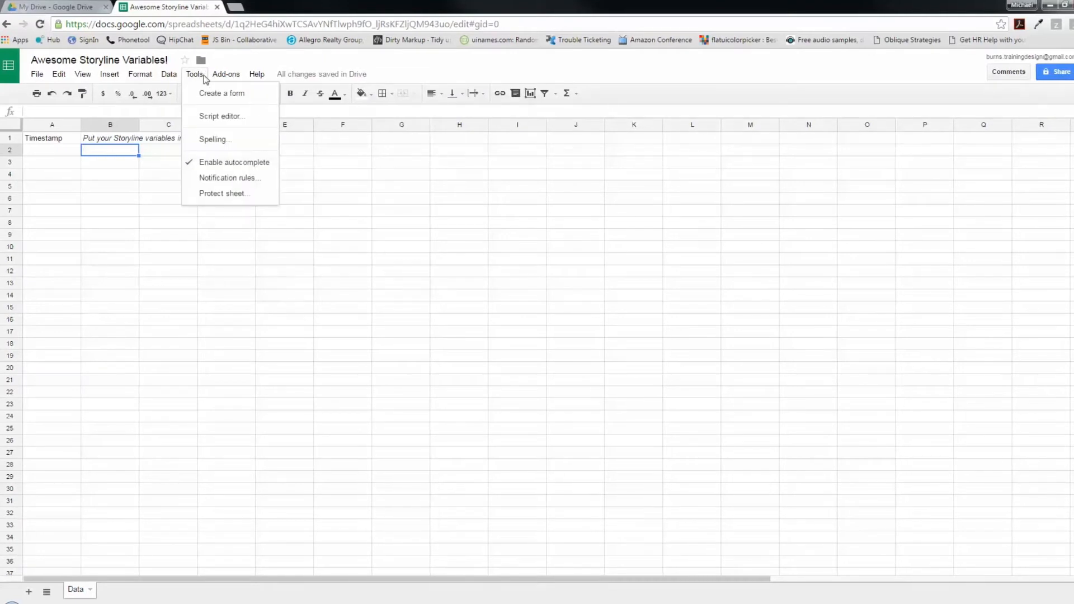
pyautogui.click(221, 116)
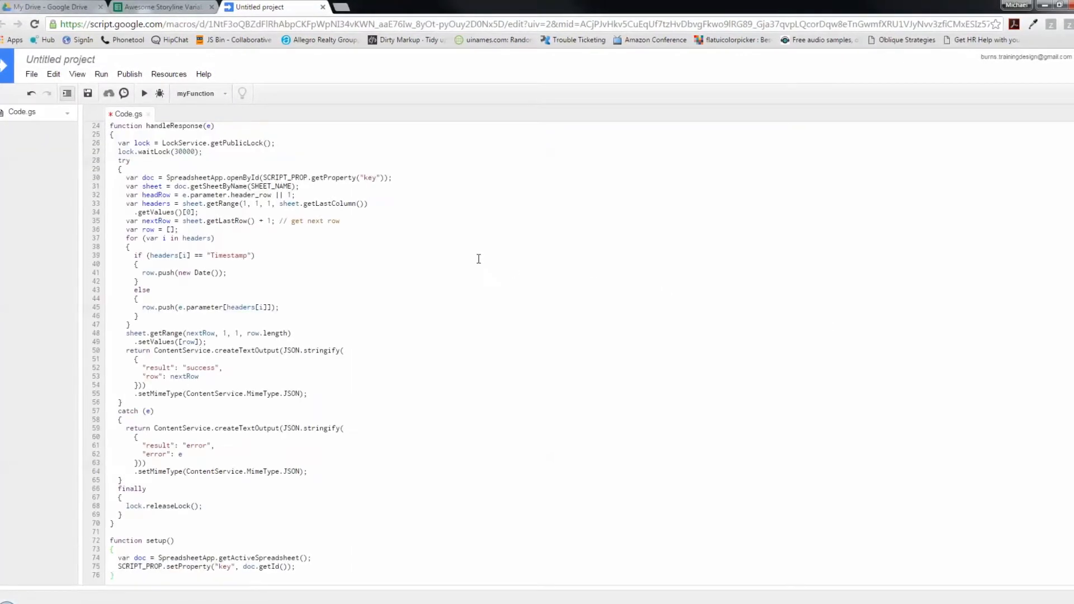
pyautogui.click(59, 59)
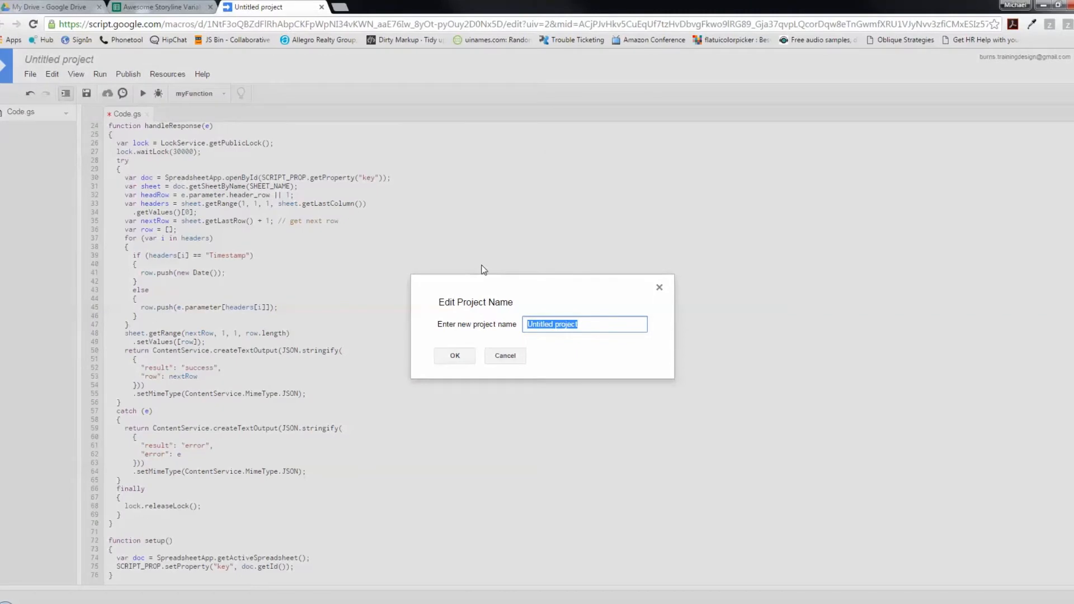
pyautogui.write('PO')
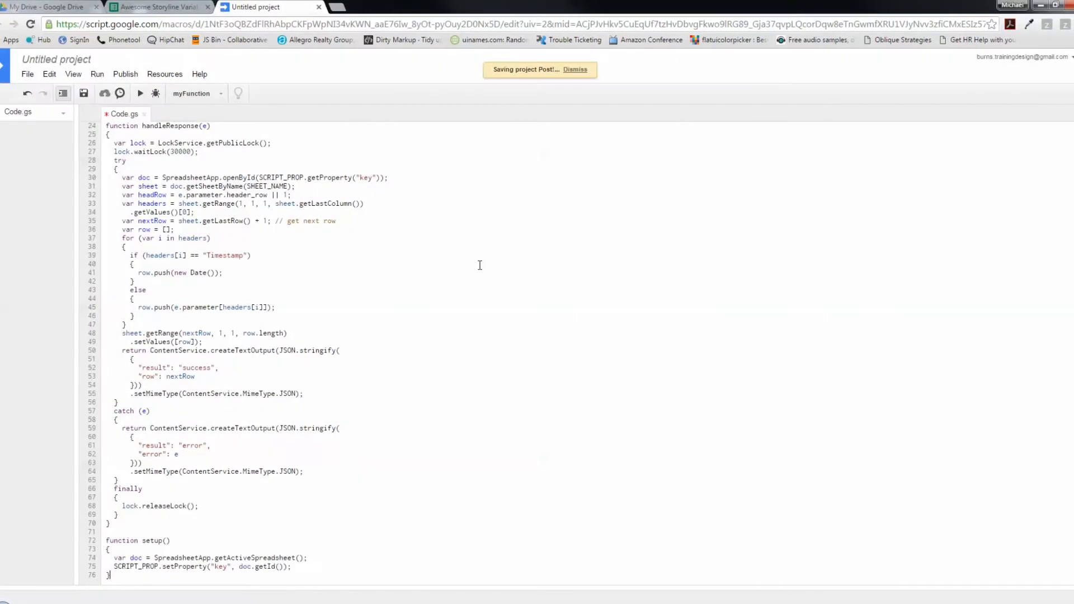
pyautogui.moveTo(343, 300)
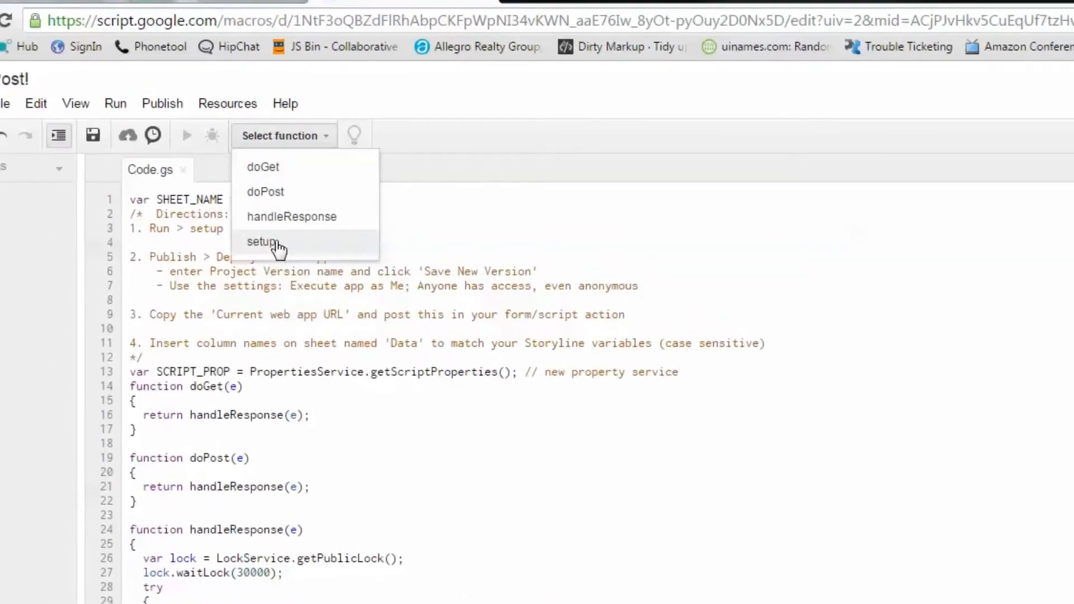
# Run the setup function and allow the Post! script permission to manage spreadsheets.
pyautogui.click(263, 242)
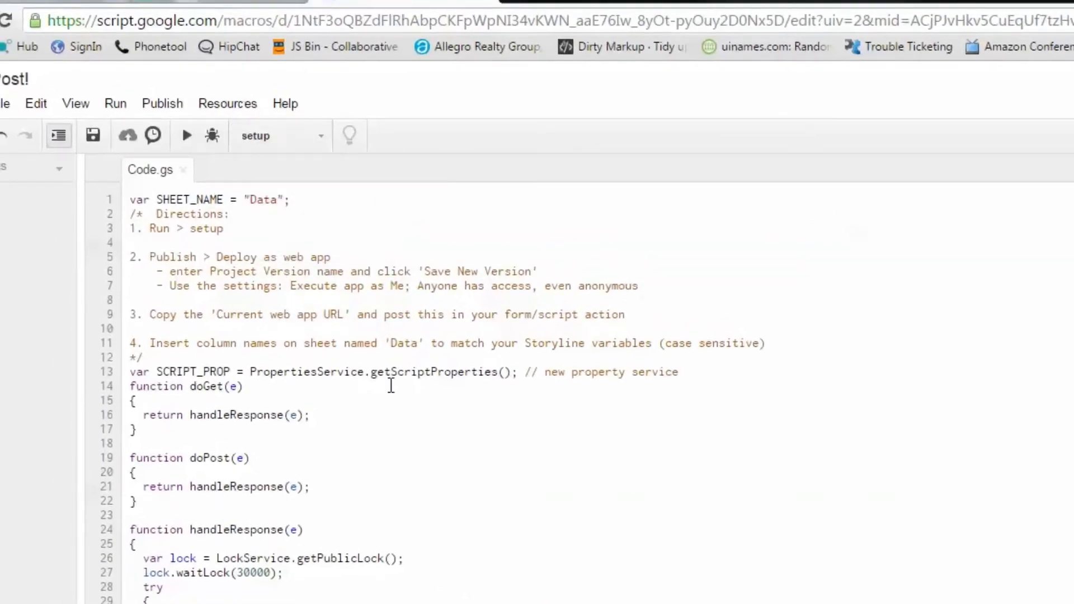
pyautogui.click(185, 135)
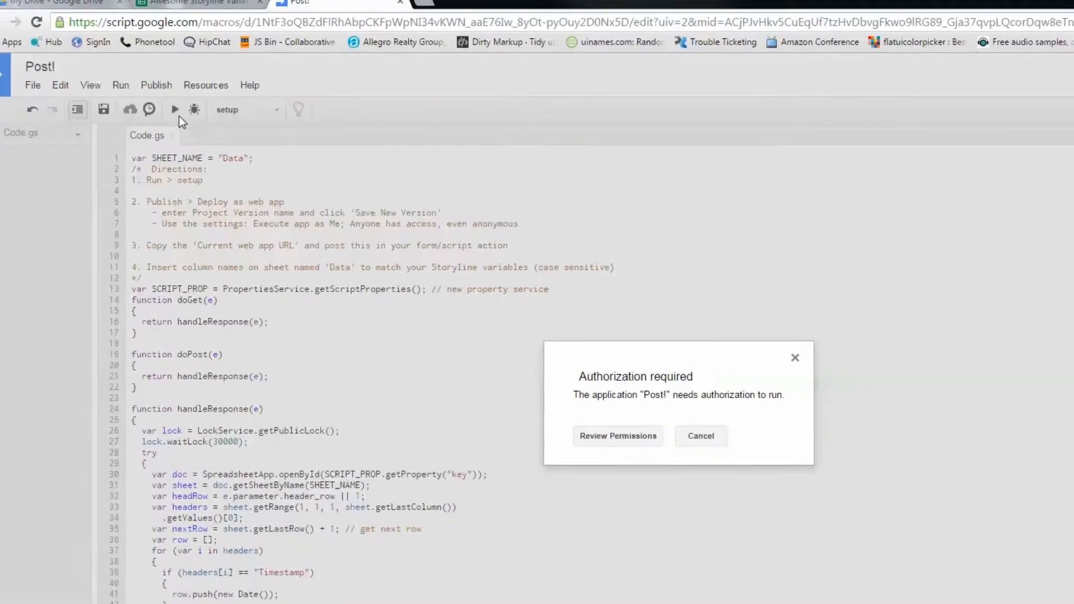
pyautogui.click(616, 436)
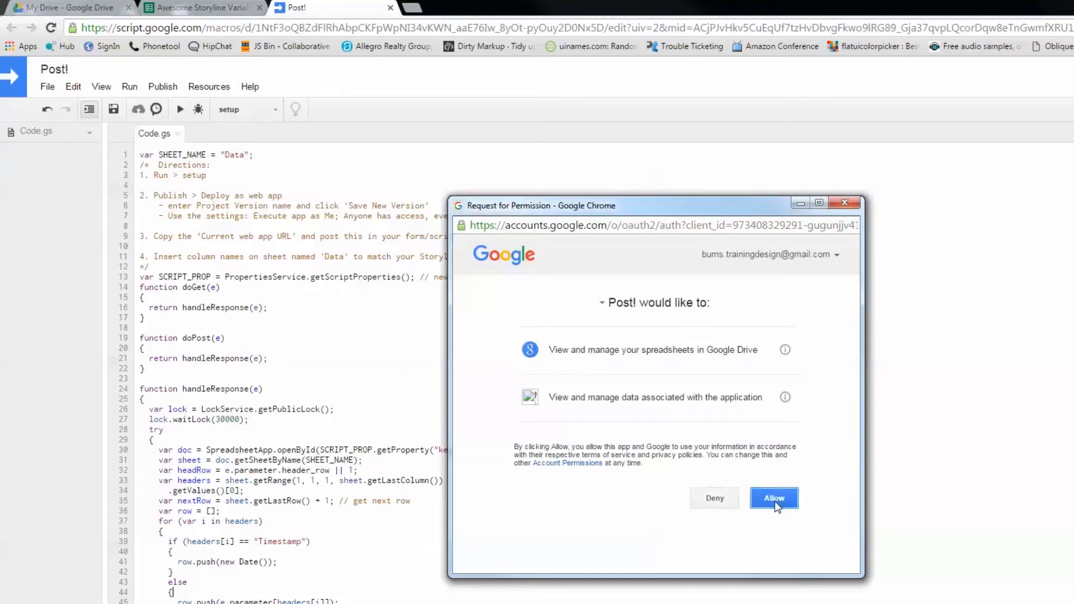
pyautogui.click(773, 498)
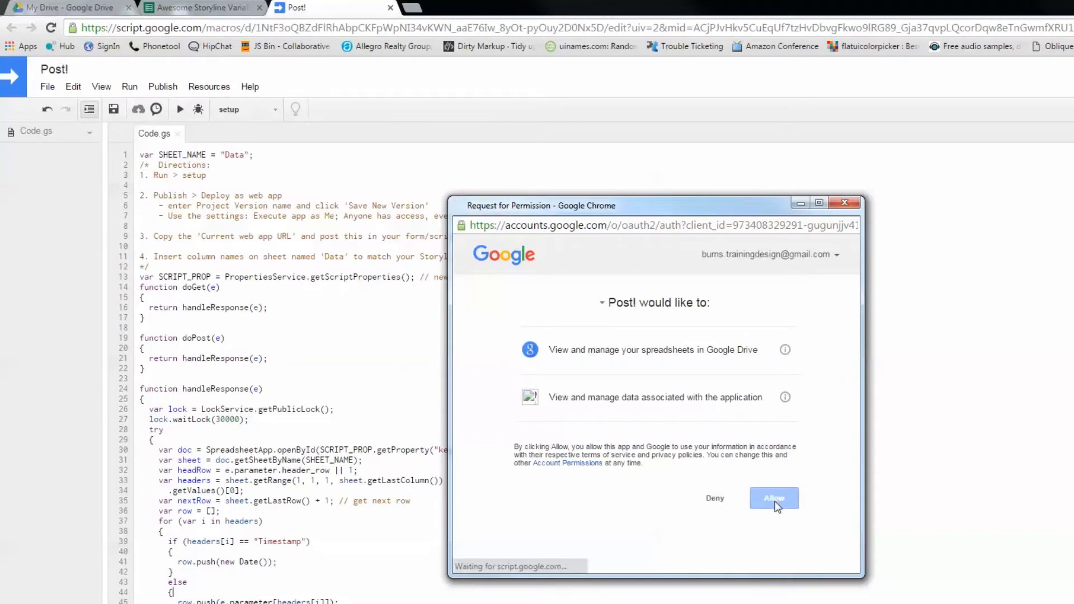
pyautogui.click(773, 498)
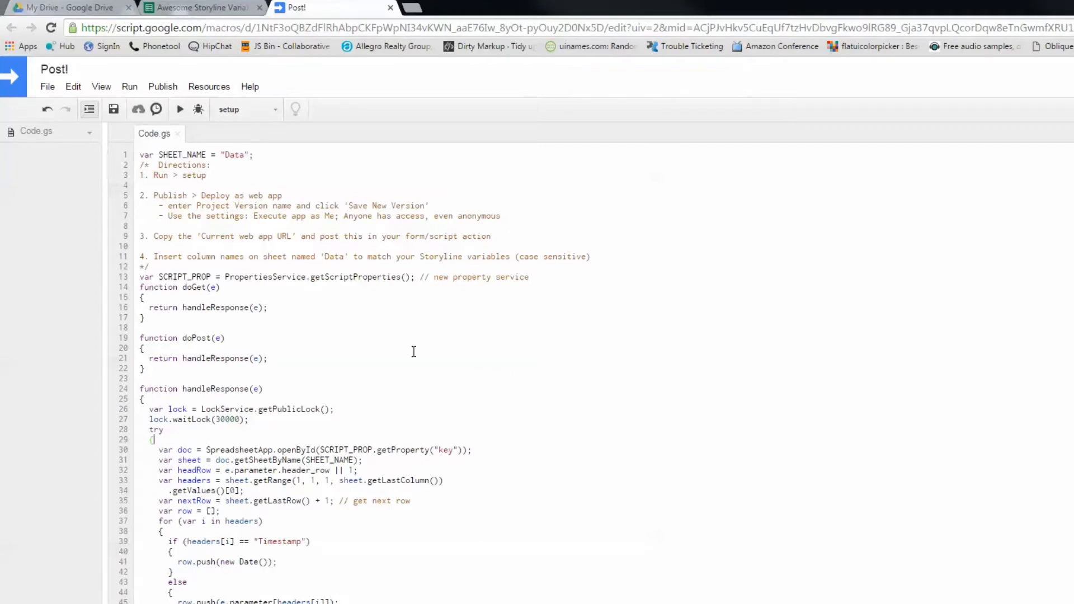
# Deploy Post! as a web app accessible to Anyone, even anonymous, and copy its web app URL.
pyautogui.click(162, 86)
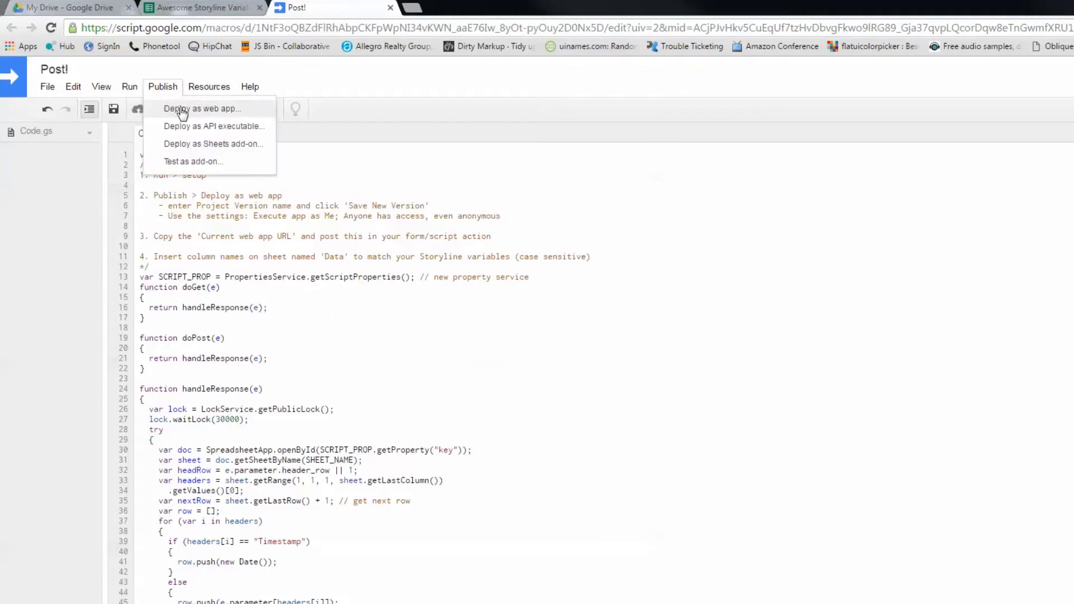
pyautogui.click(202, 109)
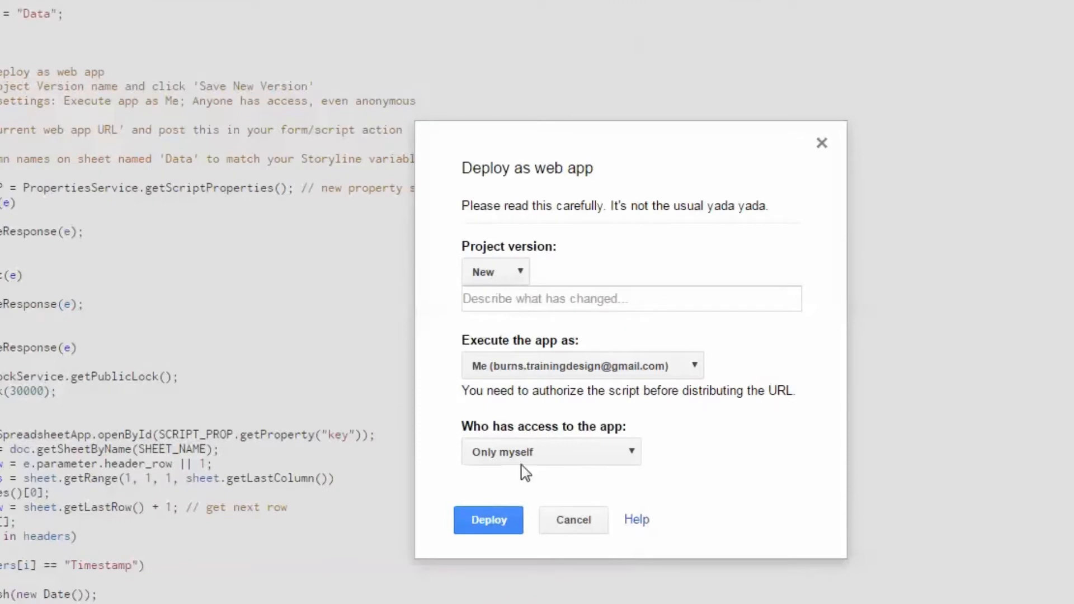
pyautogui.click(551, 451)
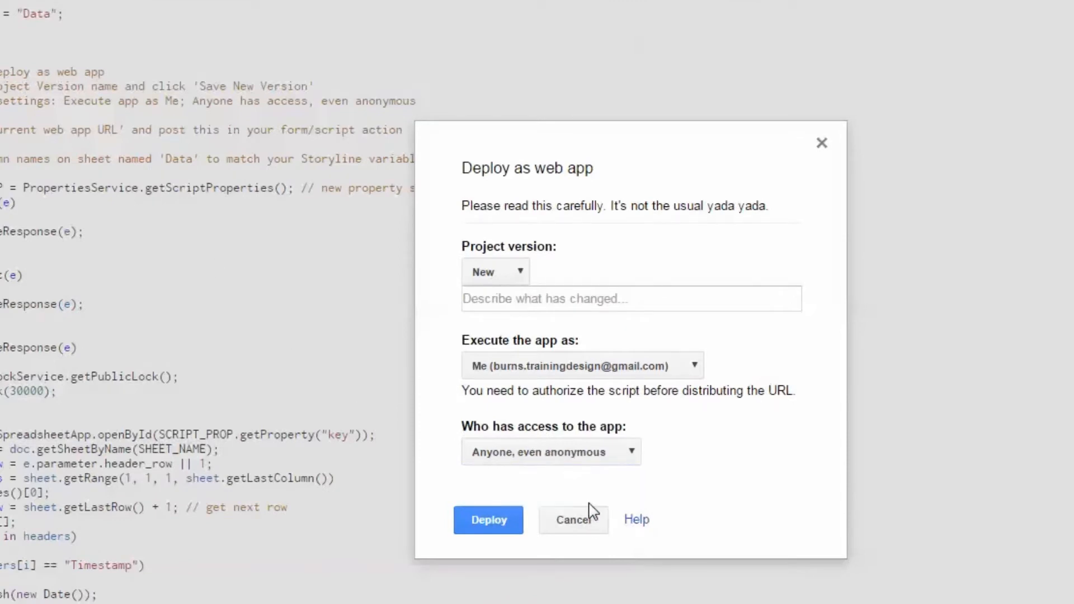
pyautogui.click(495, 271)
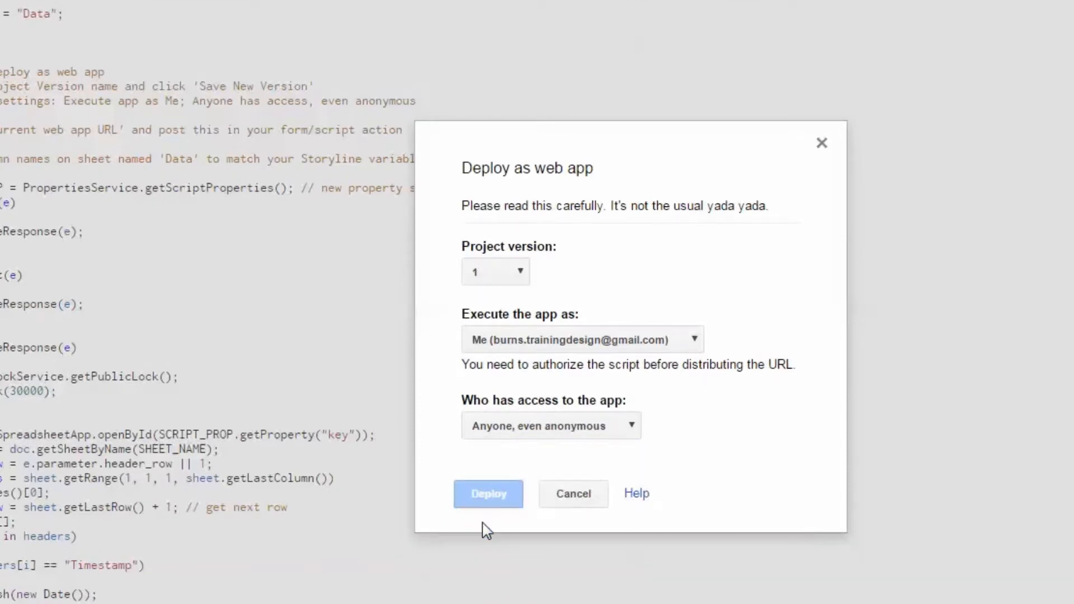
pyautogui.click(487, 494)
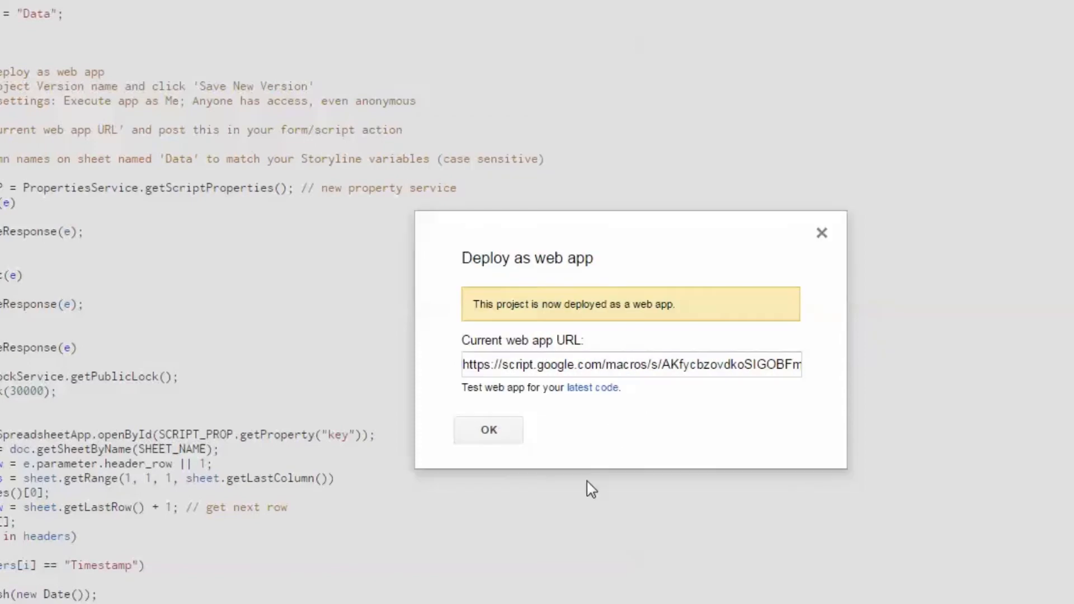
pyautogui.click(488, 429)
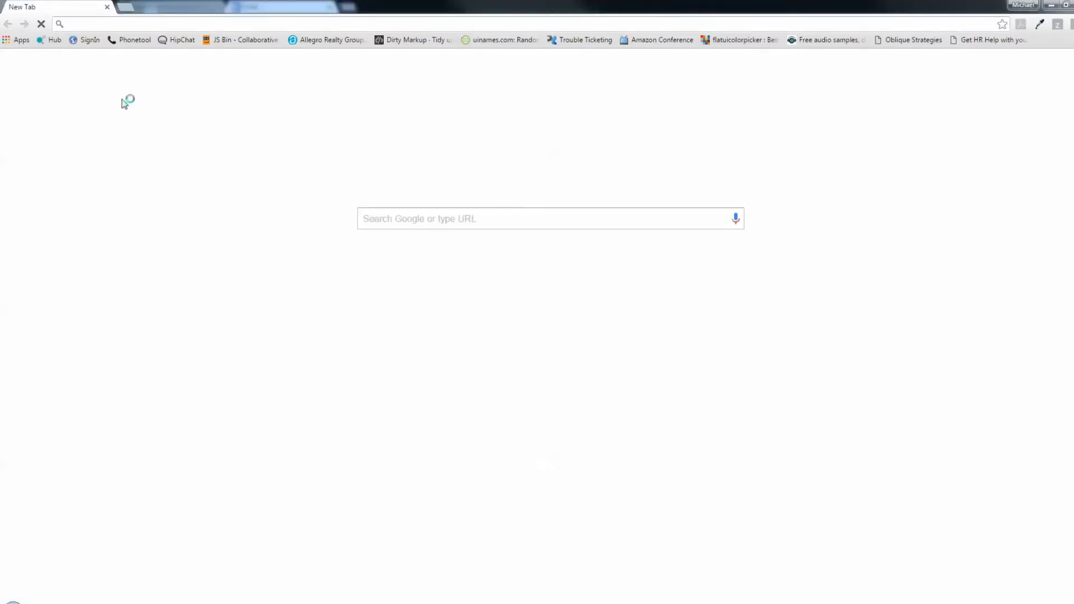
# Enter the deployed script.google.com web app URL into a new Chrome tab's address bar.
pyautogui.write('https://script.google.com/macros/s/AKfycbzovdkoSIGOBFmYo1ofpmiYAmhrZ1vWTV_pICrLyoeo-cGT_1qd/exec')
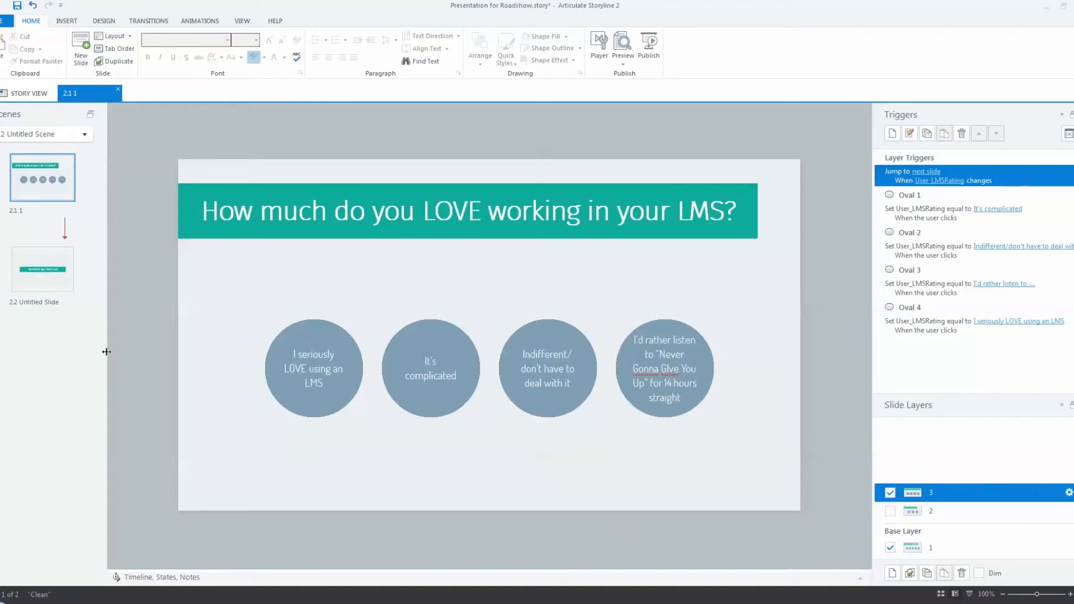
# Switch to slide 2.2 'Thanks for your feedback!' and show the project Variables list.
pyautogui.click(41, 269)
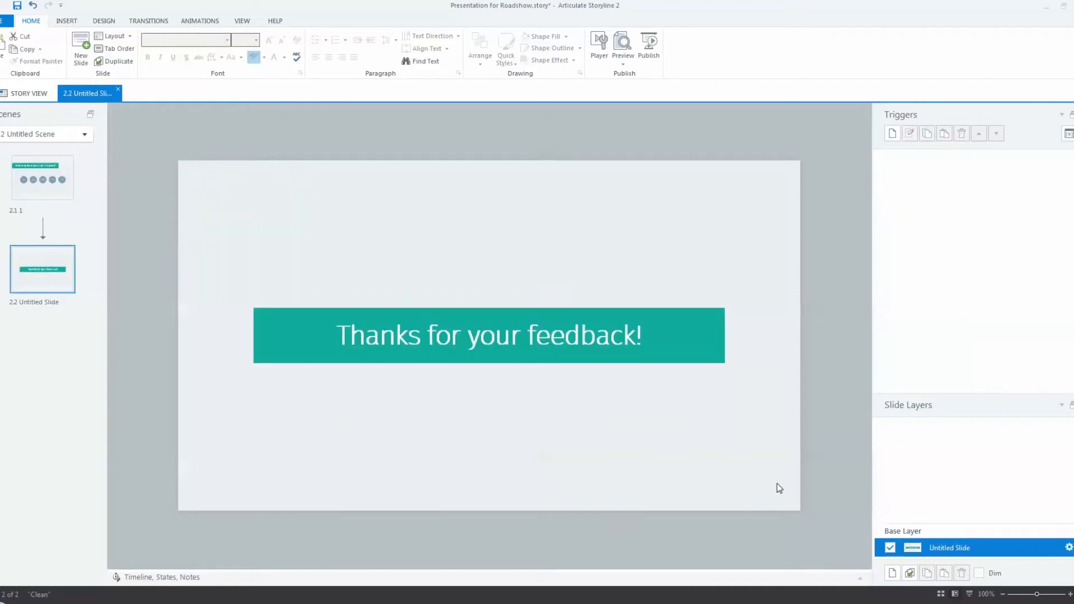
pyautogui.click(892, 133)
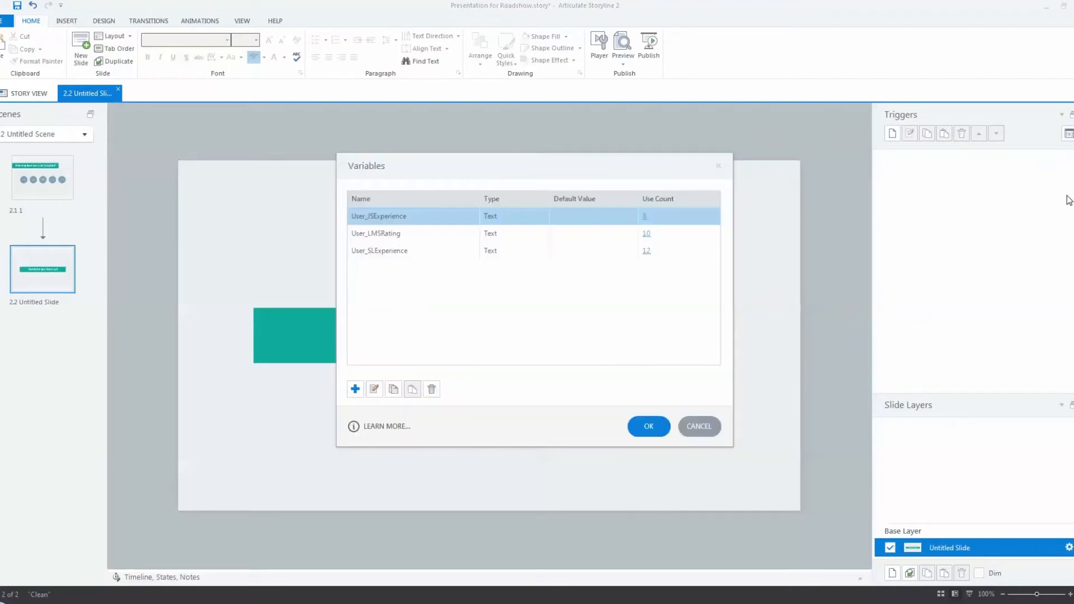
pyautogui.moveTo(410, 245)
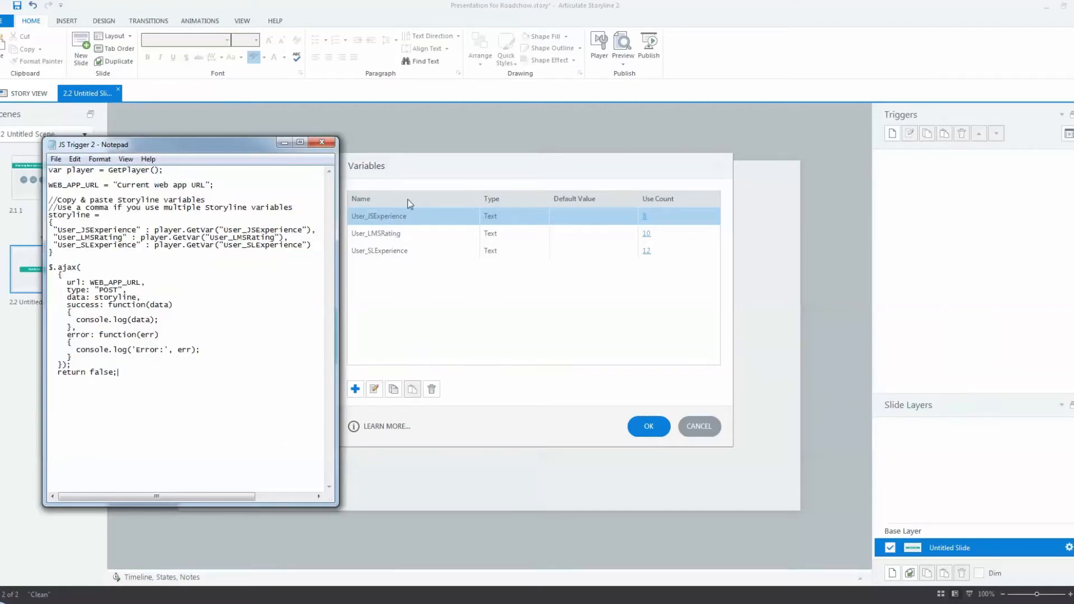
pyautogui.moveTo(388, 226)
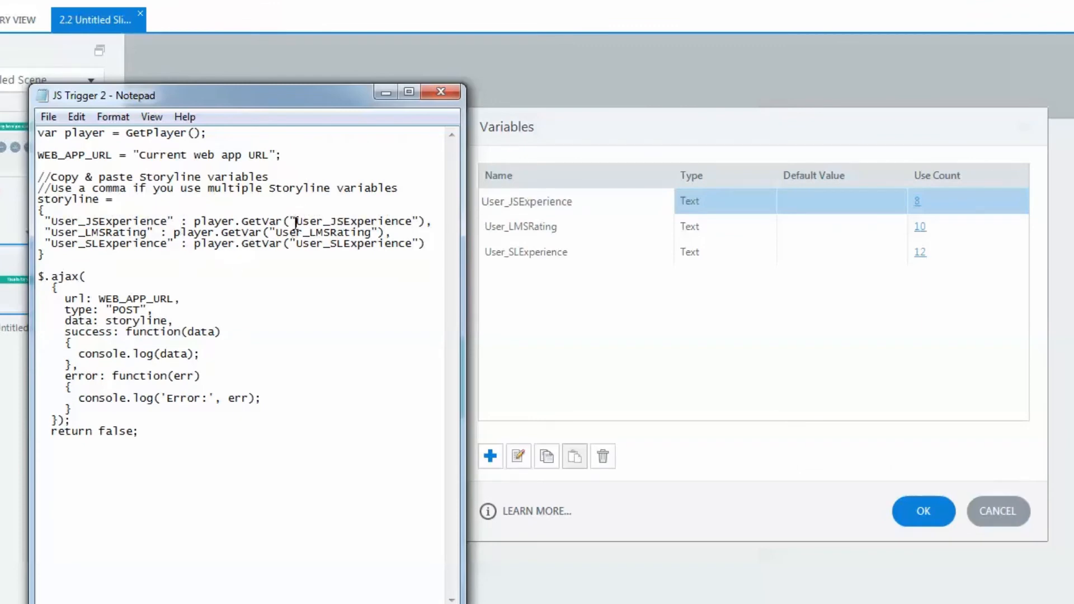
# Duplicate the User_LMSRating line in the Notepad script and rename its key to YourNextVariable.
pyautogui.doubleClick(353, 222)
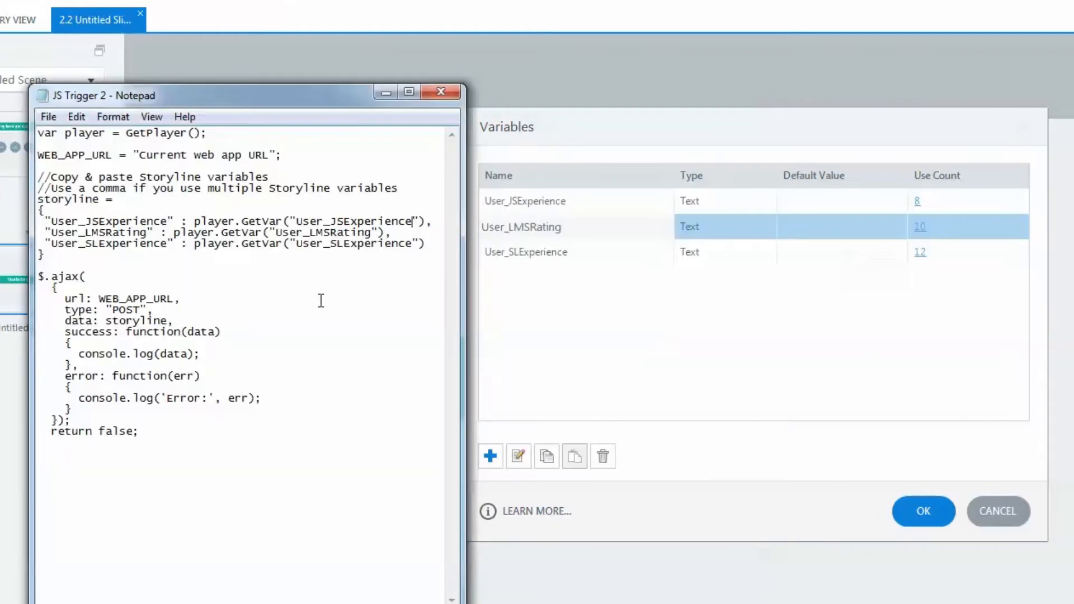
pyautogui.doubleClick(98, 233)
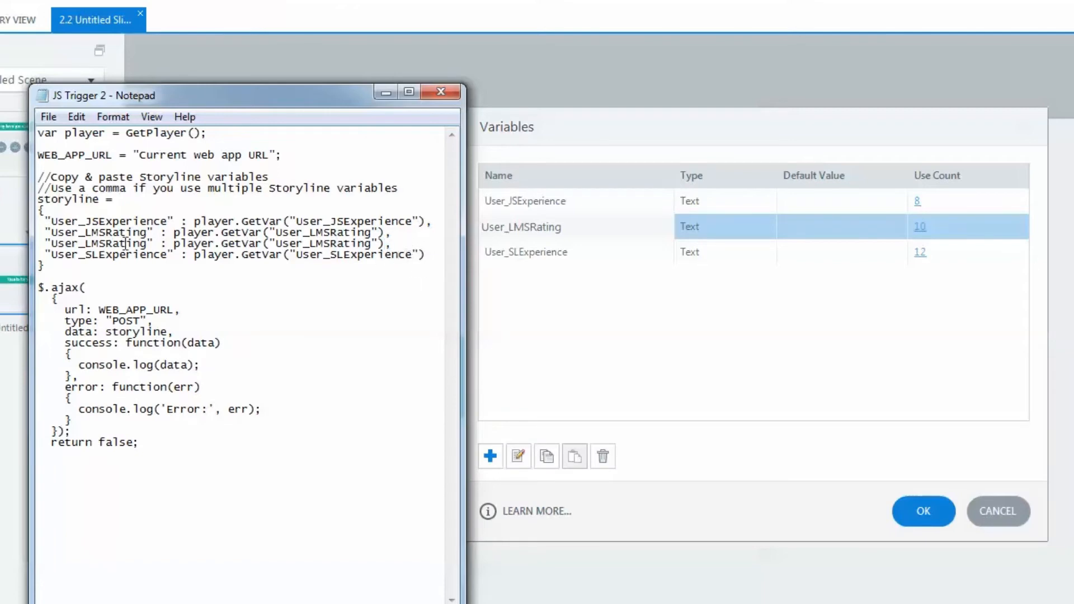
pyautogui.doubleClick(96, 242)
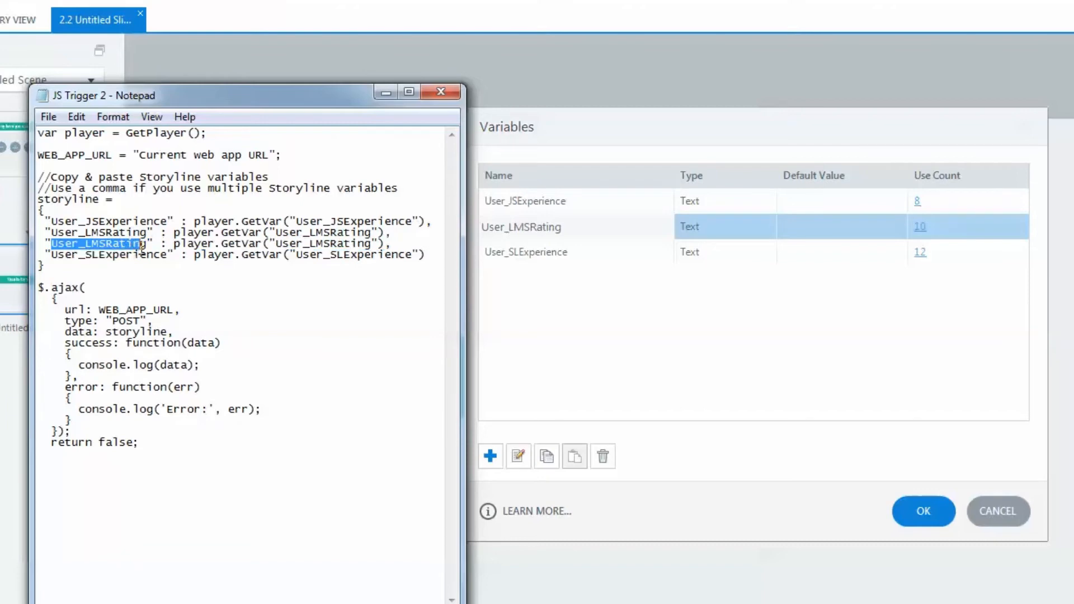
pyautogui.write('YourNextVariable')
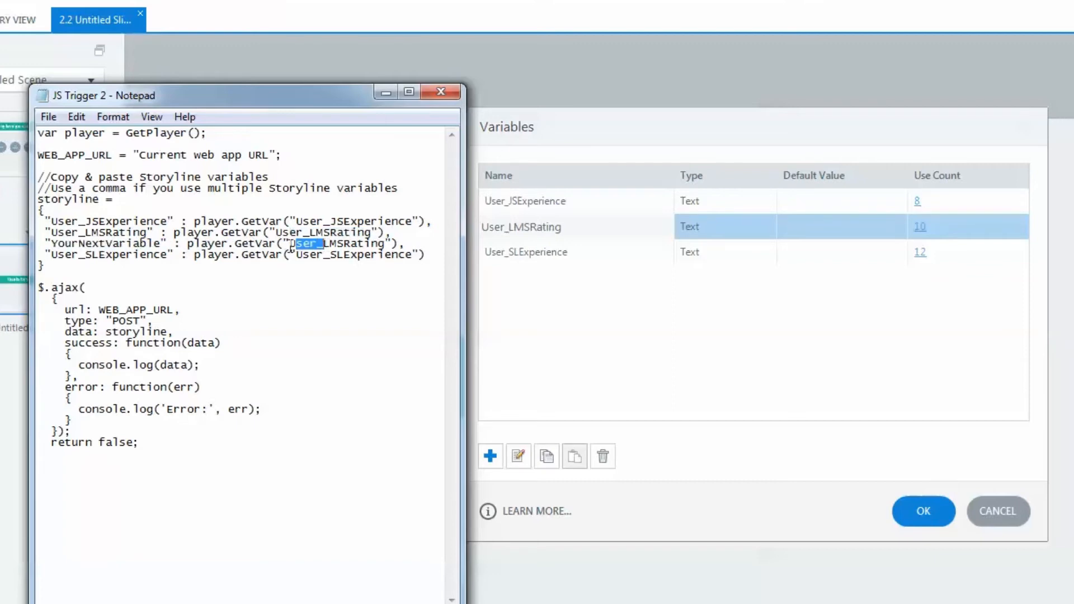
pyautogui.write('Yo')
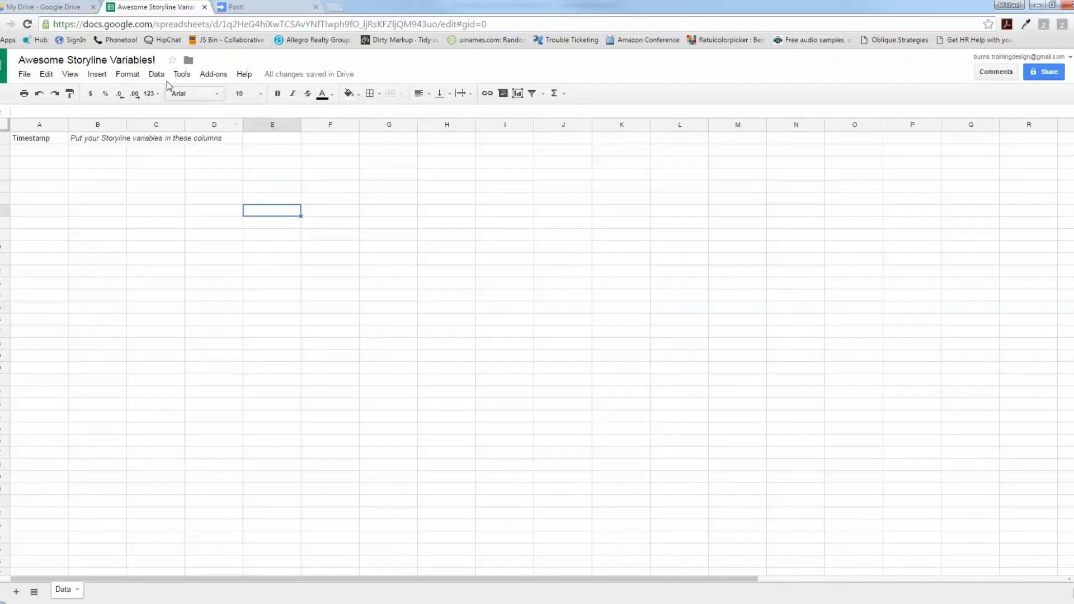
# Copy the current web app URL into WEB_APP_URL in Notepad and select the finished trigger script.
pyautogui.click(268, 7)
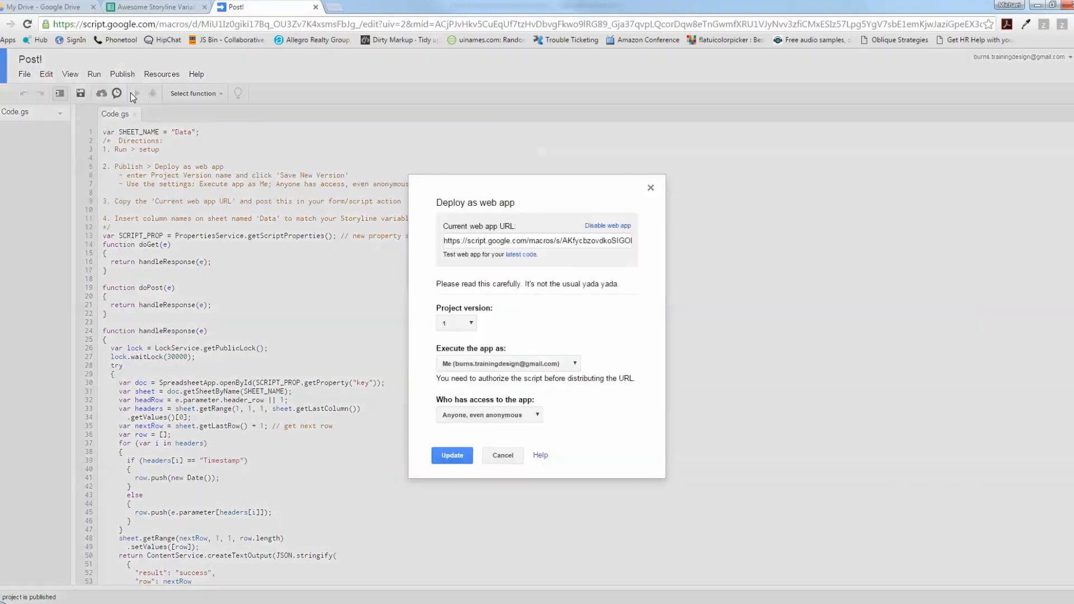
pyautogui.tripleClick(536, 241)
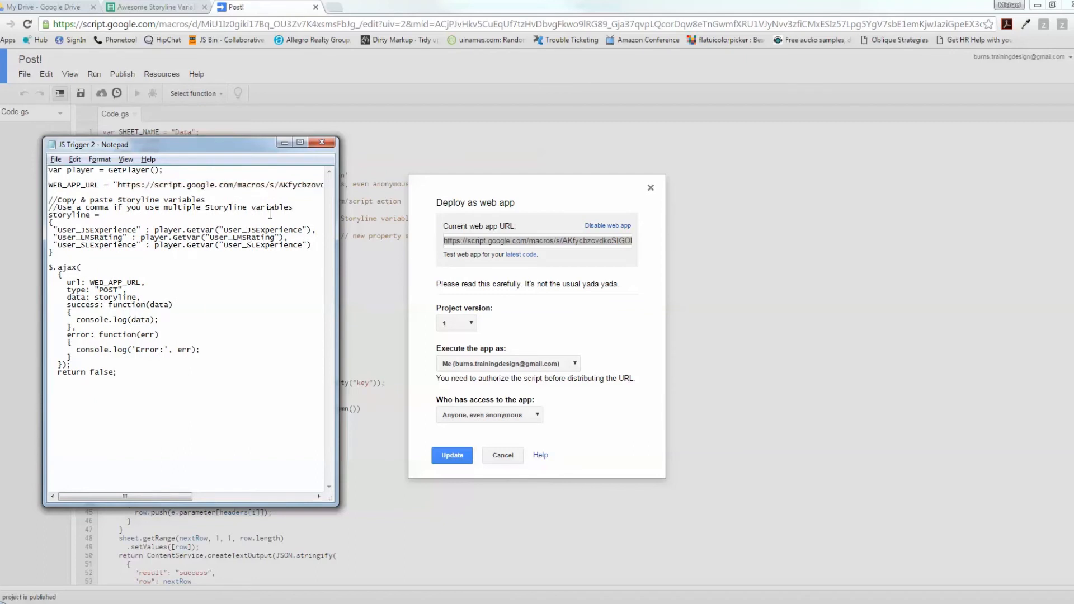
pyautogui.press('ctrl+a')
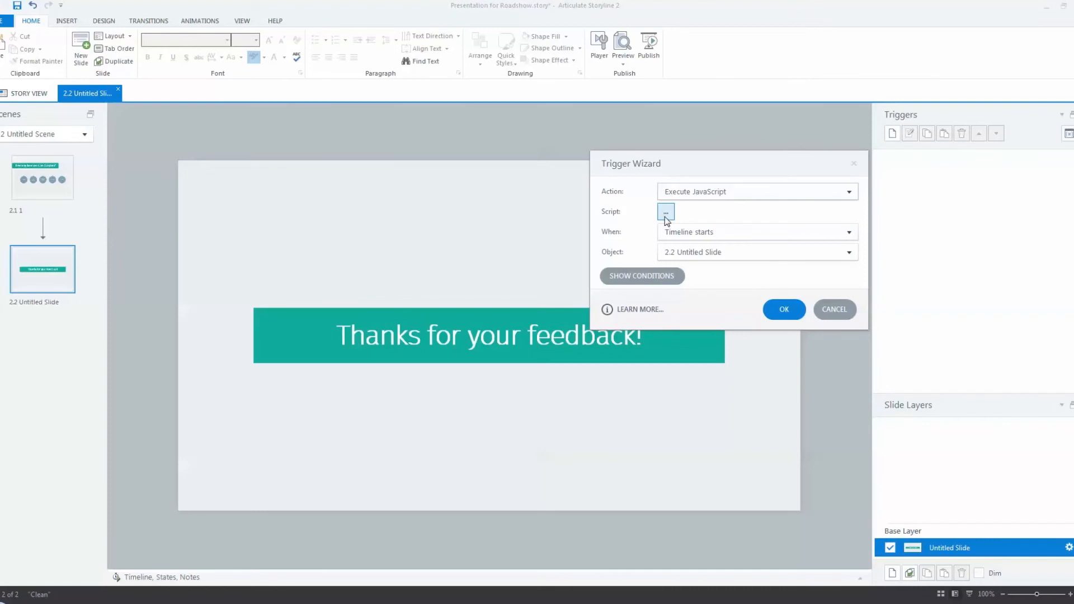
# Add an Execute JavaScript trigger with the pasted 'var player = GetPlayer();' script, firing when the timeline starts.
pyautogui.click(849, 191)
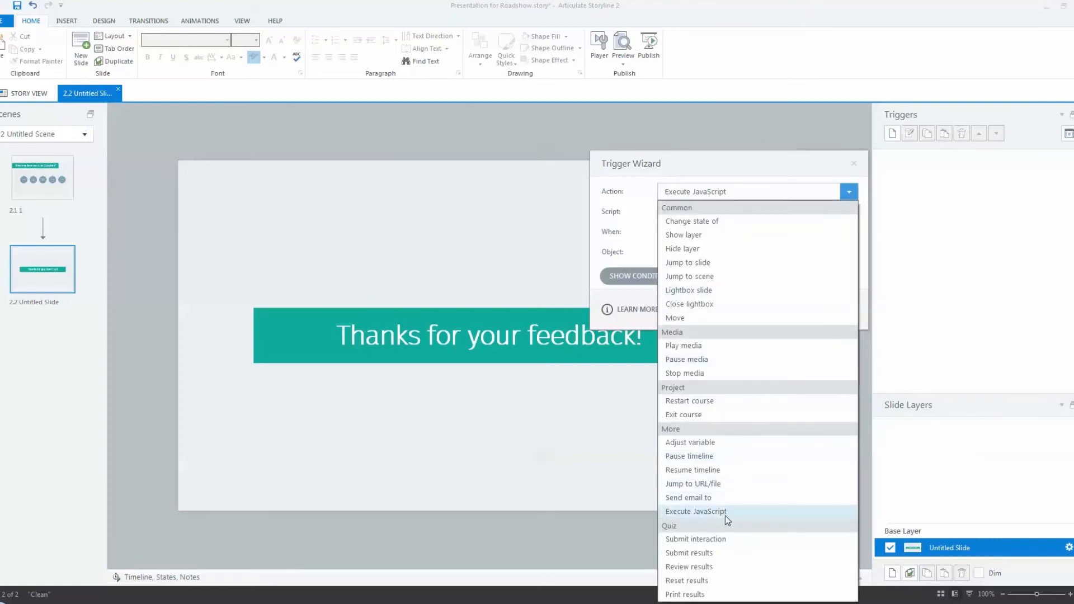
pyautogui.click(694, 511)
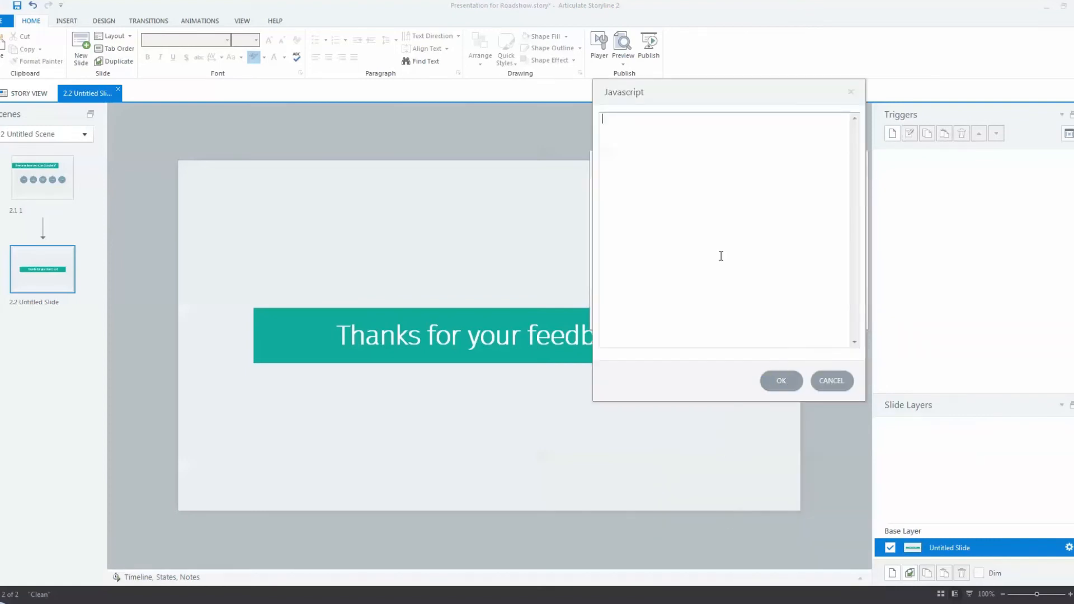
pyautogui.write('var player = GetPlayer();')
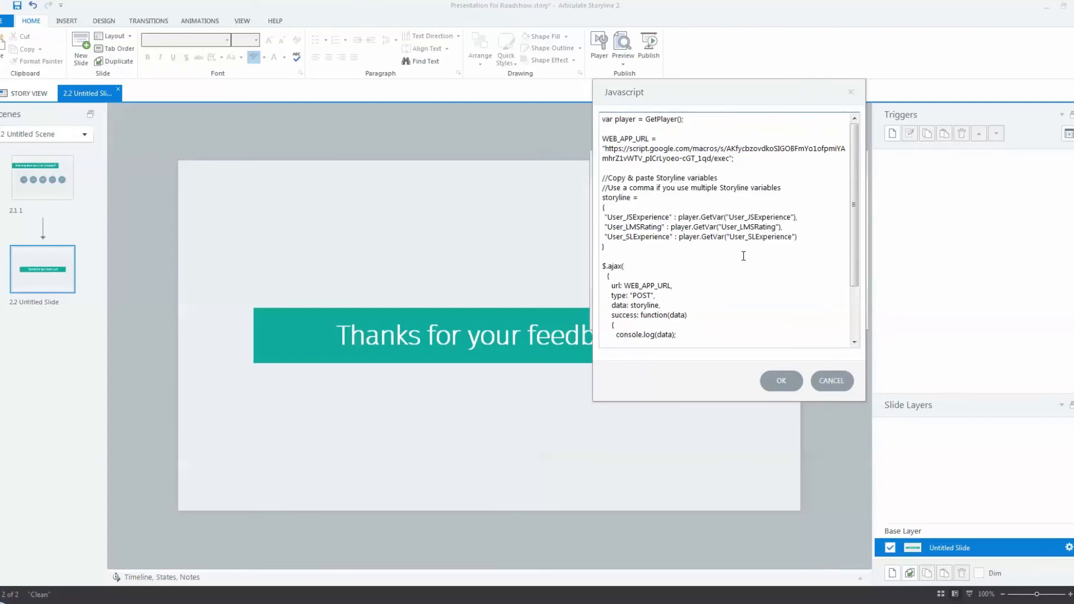
pyautogui.click(780, 381)
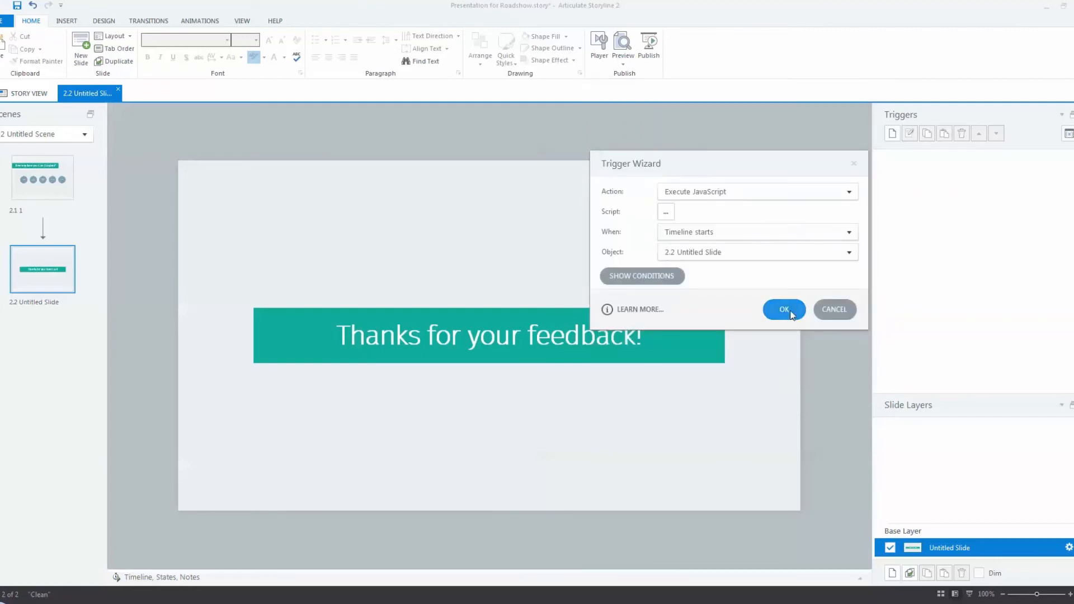
pyautogui.click(783, 309)
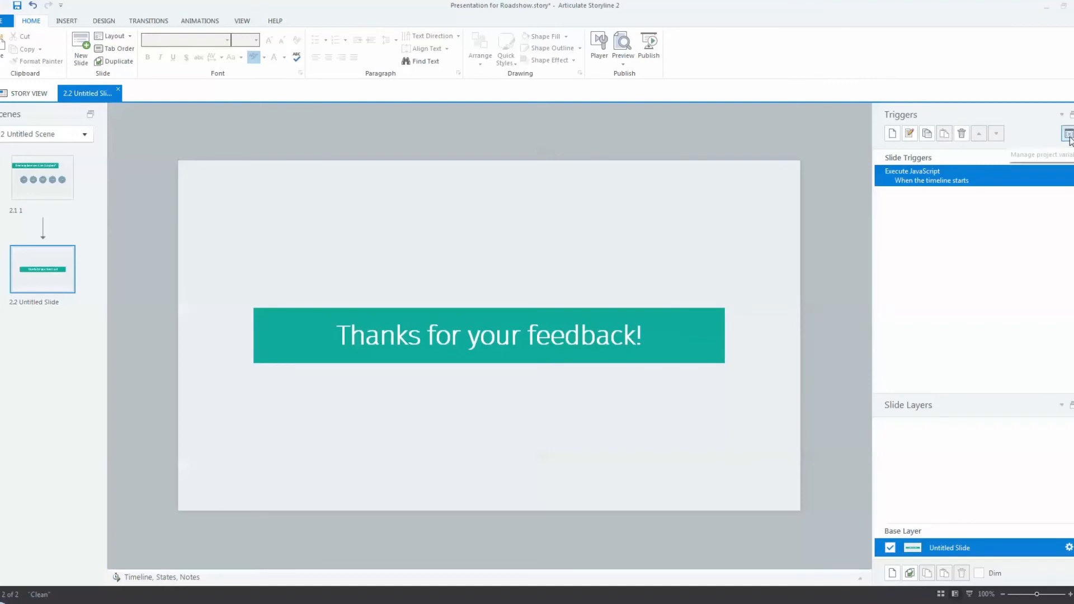
pyautogui.moveTo(942, 79)
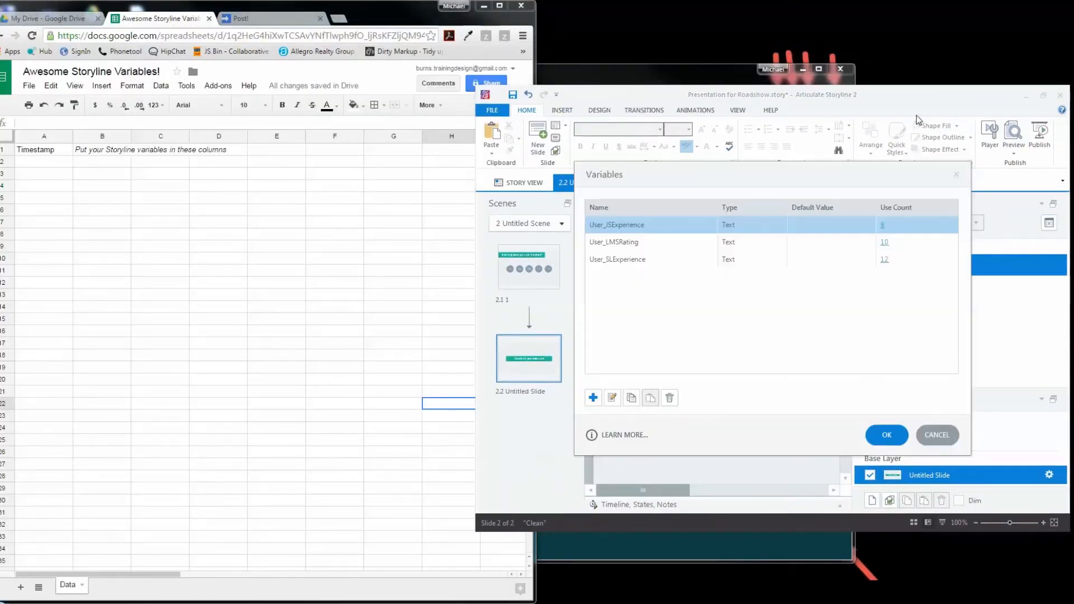
# Copy User_JSExperience, User_LMSRating and User_SLExperience from the Variables dialog into B1, C1 and D1.
pyautogui.doubleClick(616, 225)
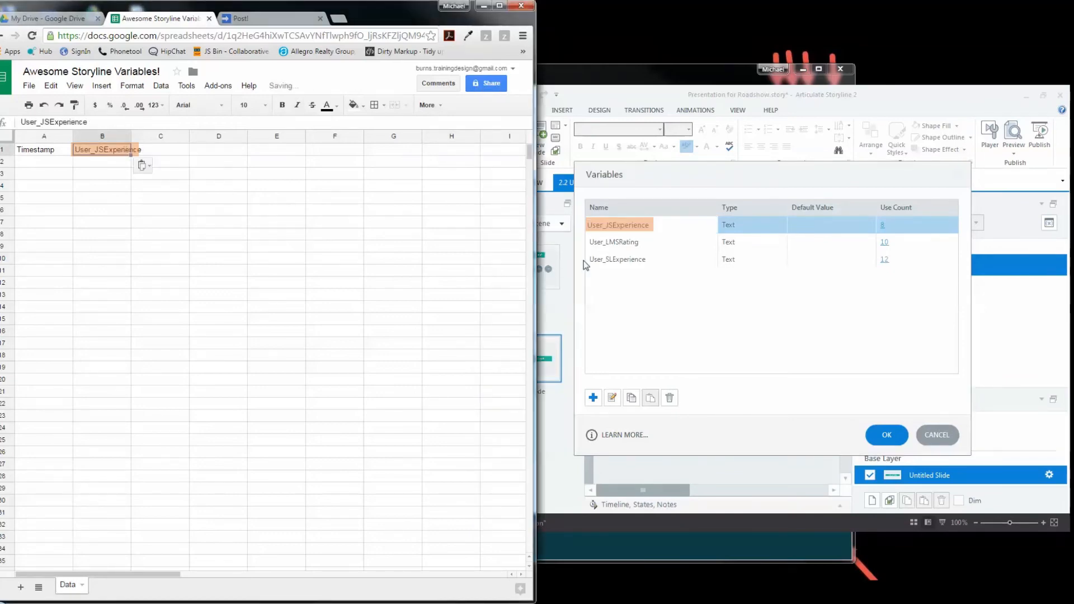
pyautogui.click(614, 242)
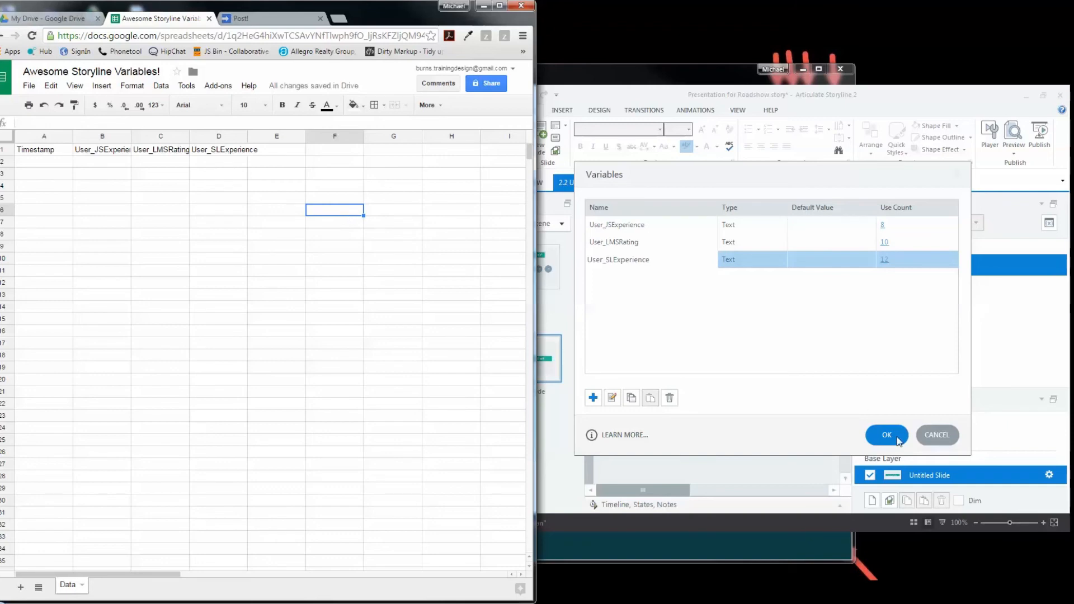
pyautogui.click(886, 435)
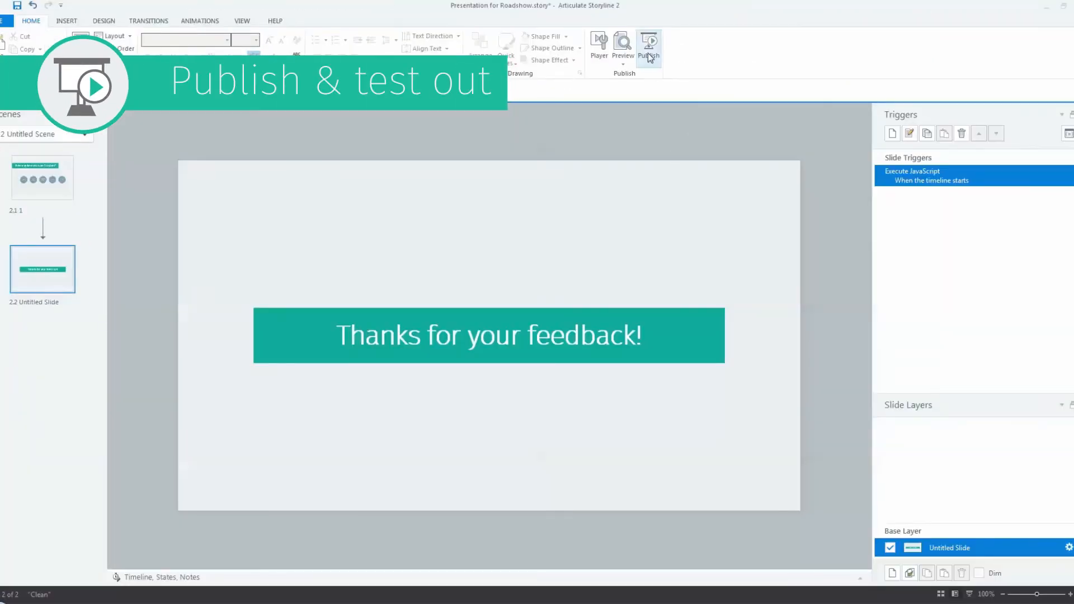
# Publish the course as Web output so it launches in Chrome at the first question.
pyautogui.click(647, 45)
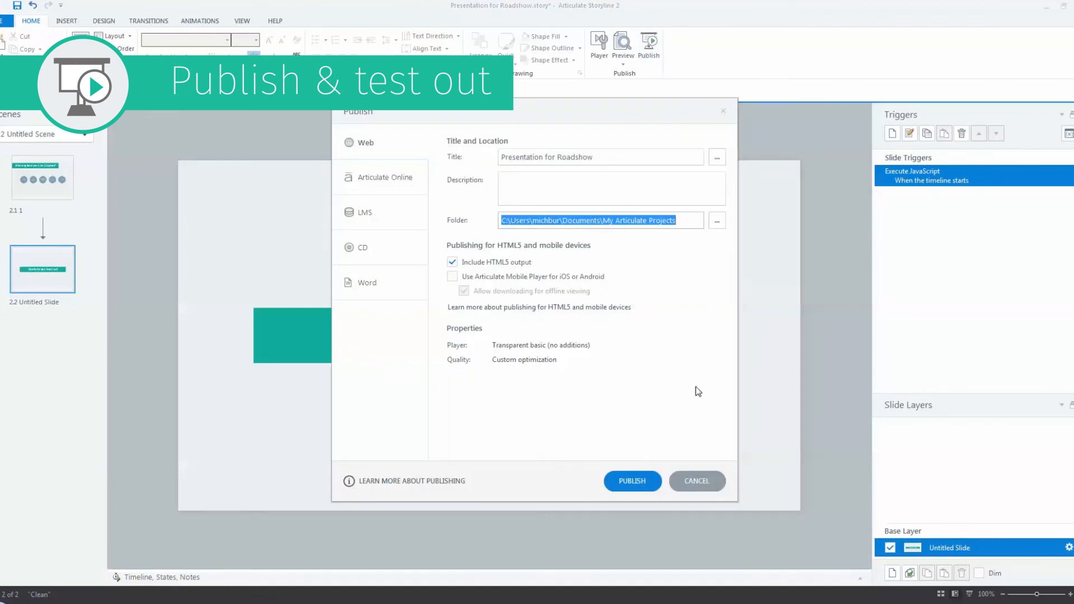
pyautogui.click(631, 480)
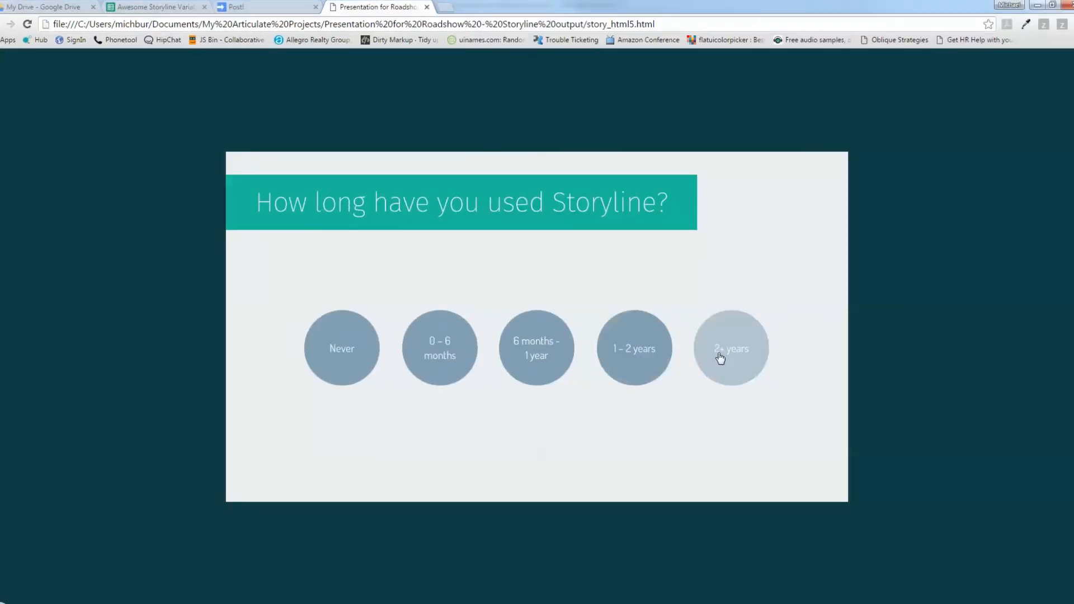
# Answer 2+ years for Storyline experience and confirm the timestamped response row in the Data sheet.
pyautogui.click(730, 348)
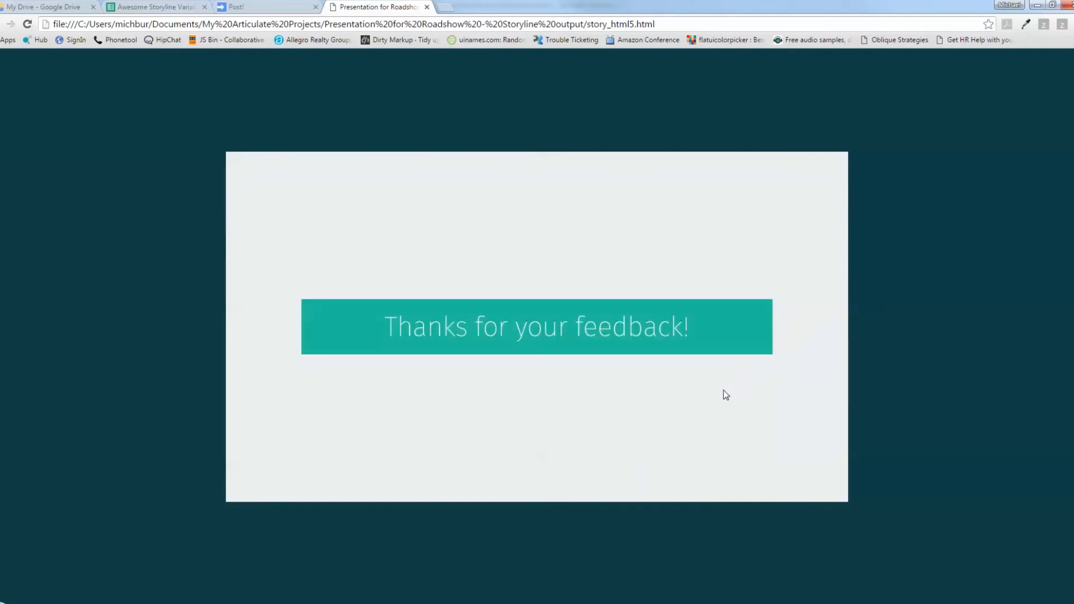
pyautogui.click(157, 6)
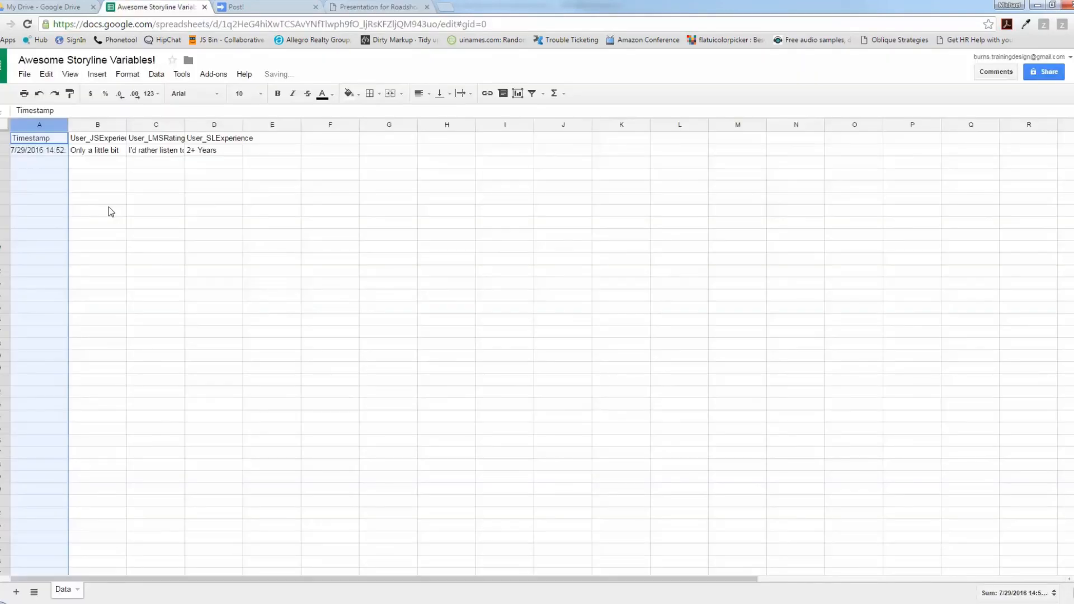
pyautogui.click(214, 282)
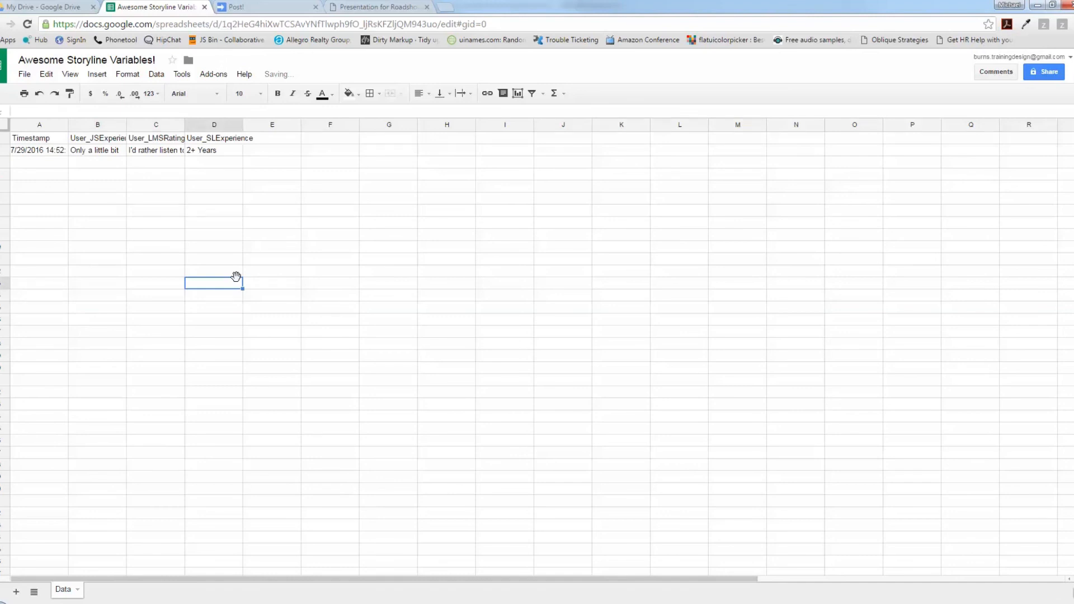